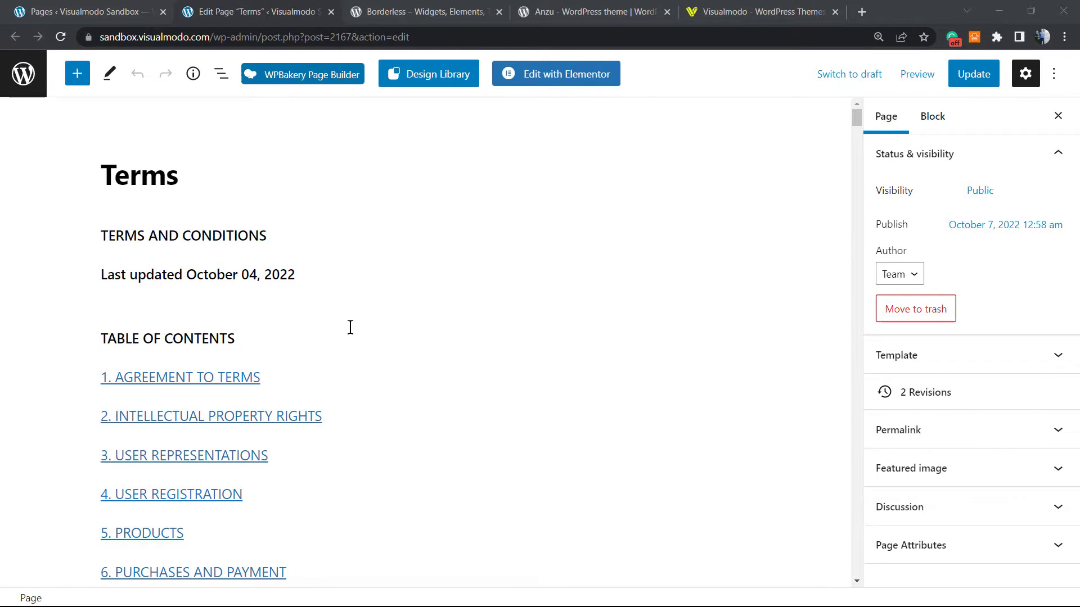
mouse_move(349, 269)
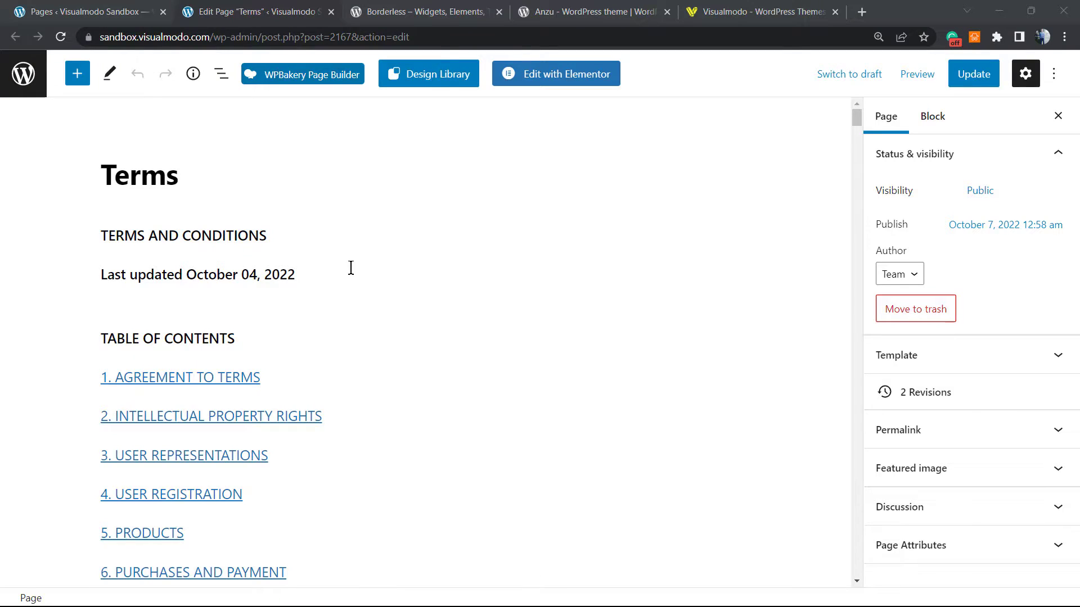
mouse_move(356, 267)
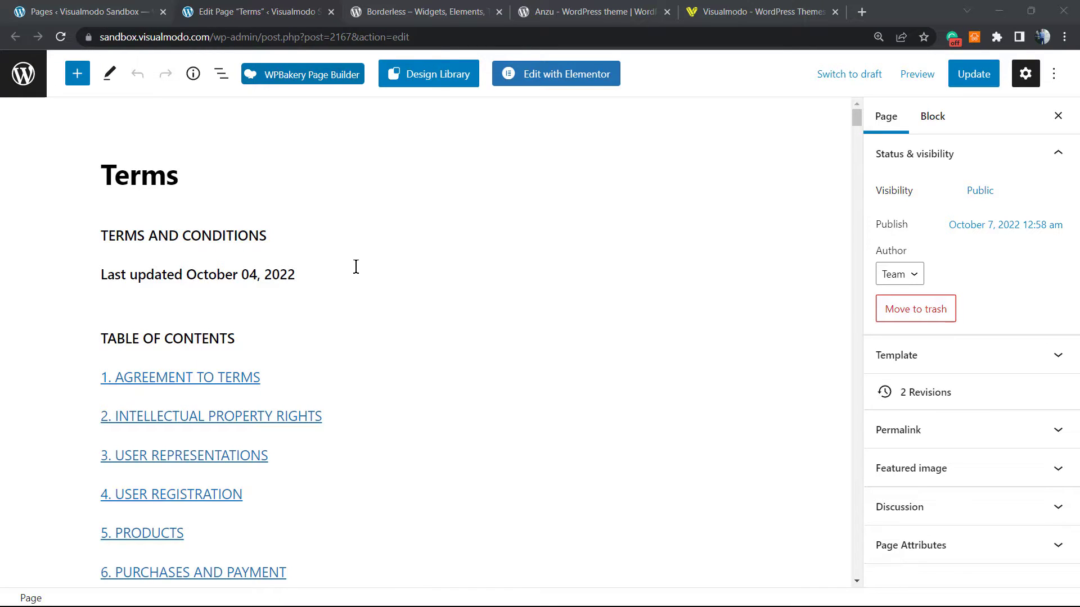
mouse_move(352, 264)
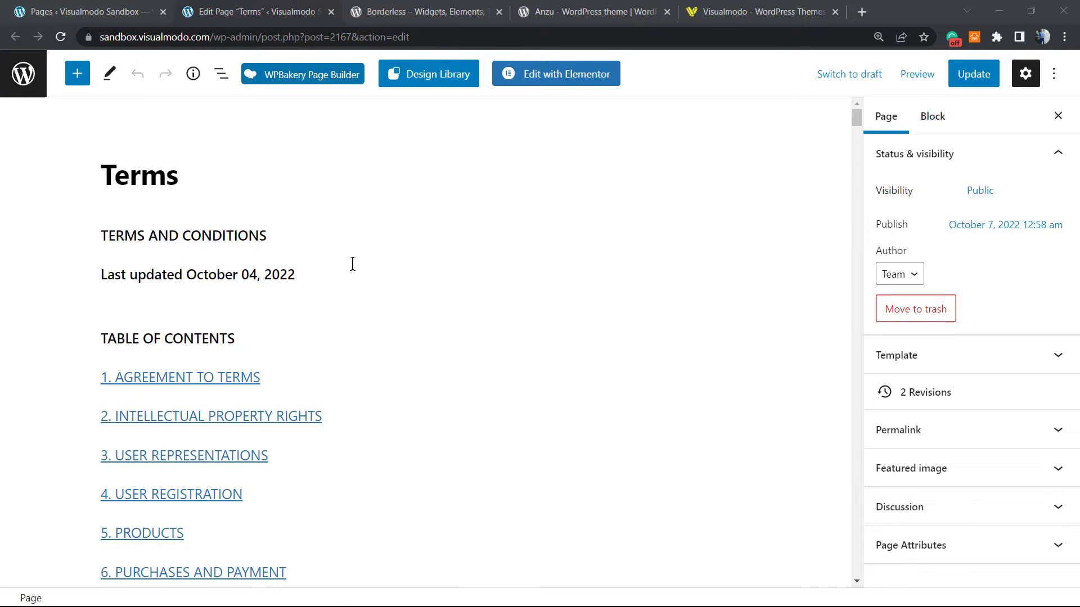
mouse_move(339, 305)
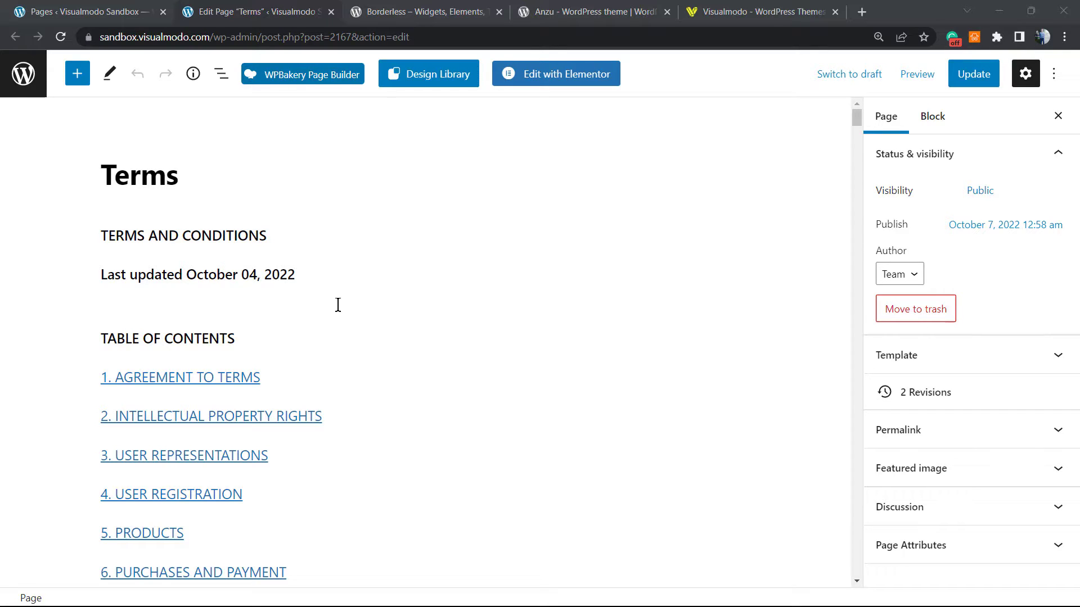
mouse_move(329, 305)
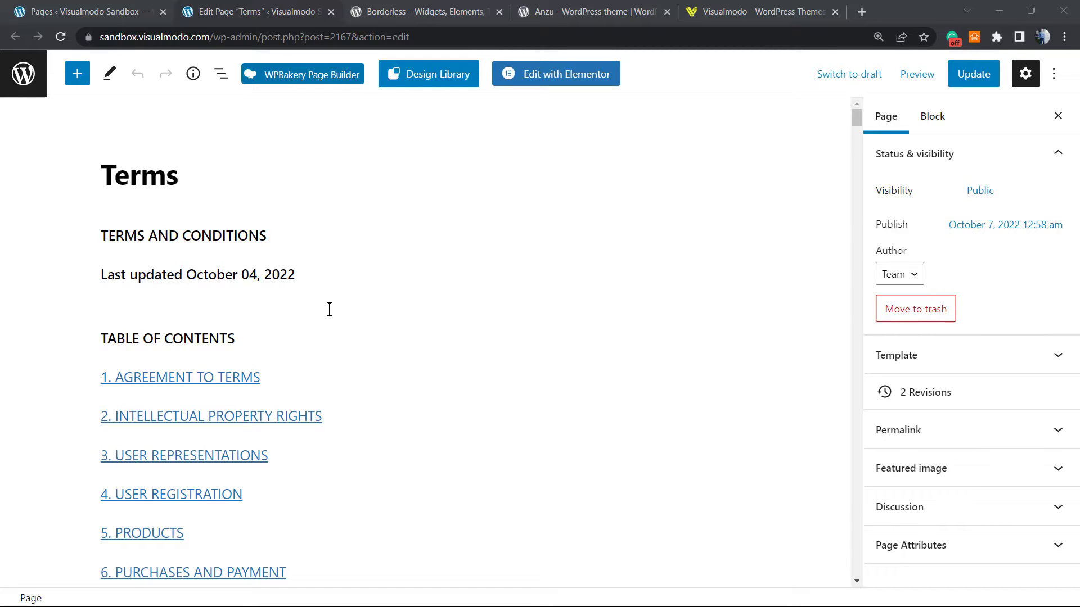
mouse_move(401, 324)
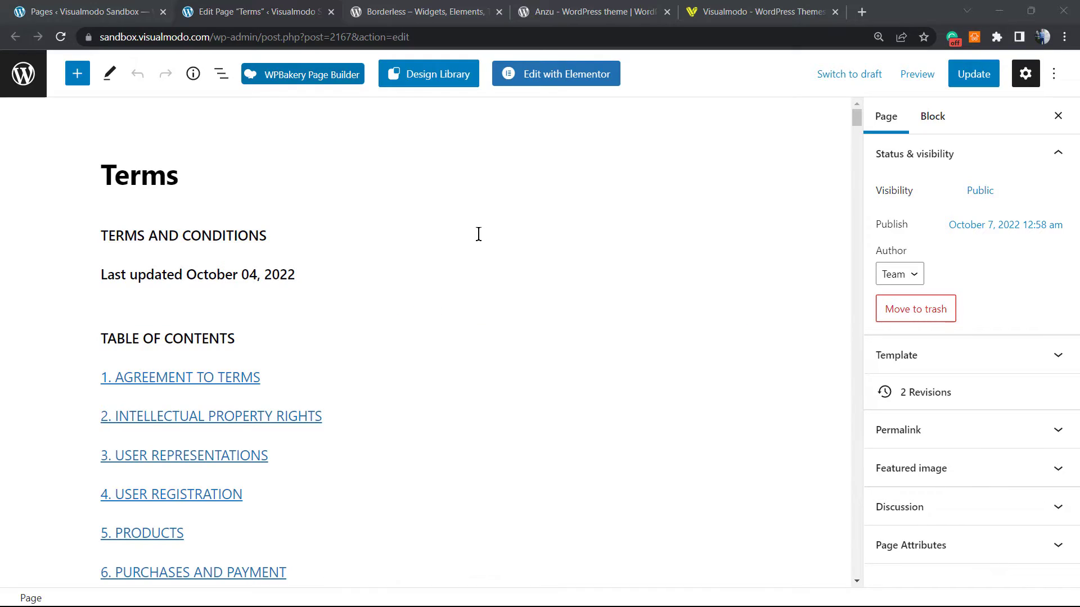
- Scroll the Terms editor, then return to the October 2022 Pages list showing Terms
scroll("down", 3)
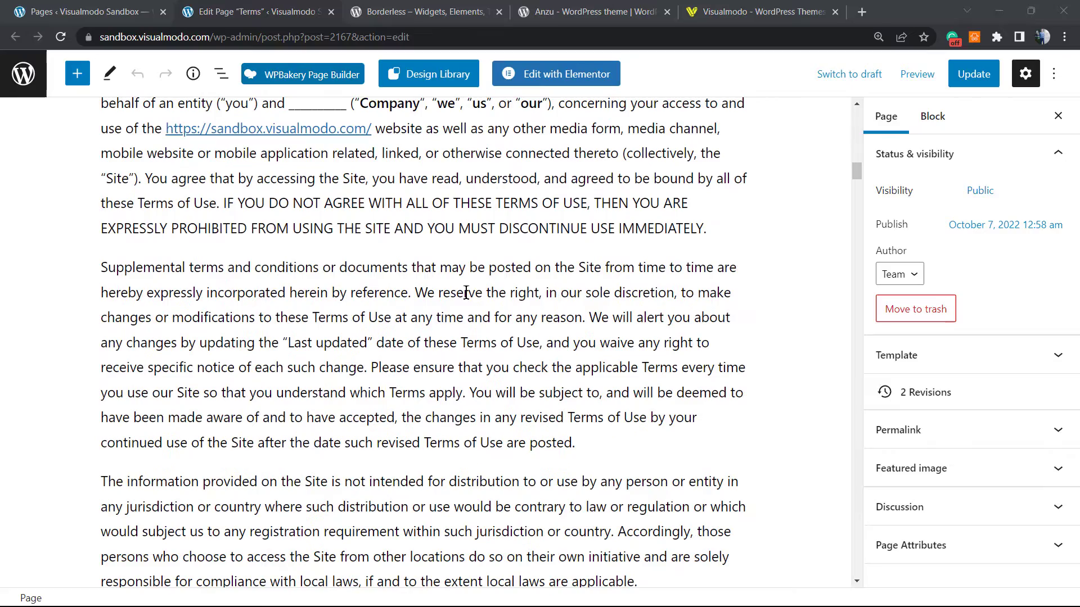
scroll("down", 3)
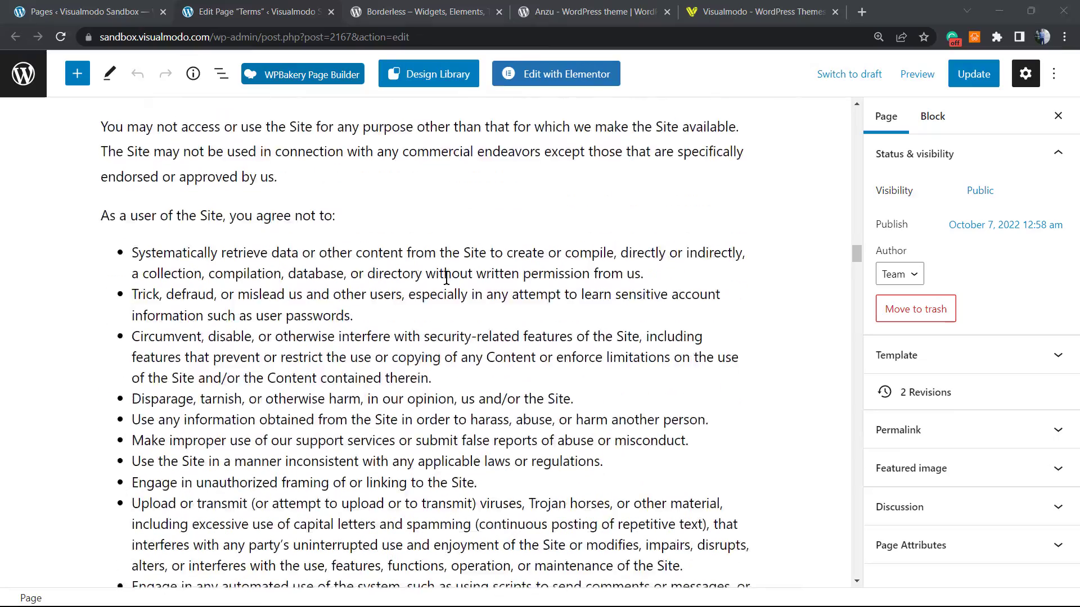
scroll("down", 3)
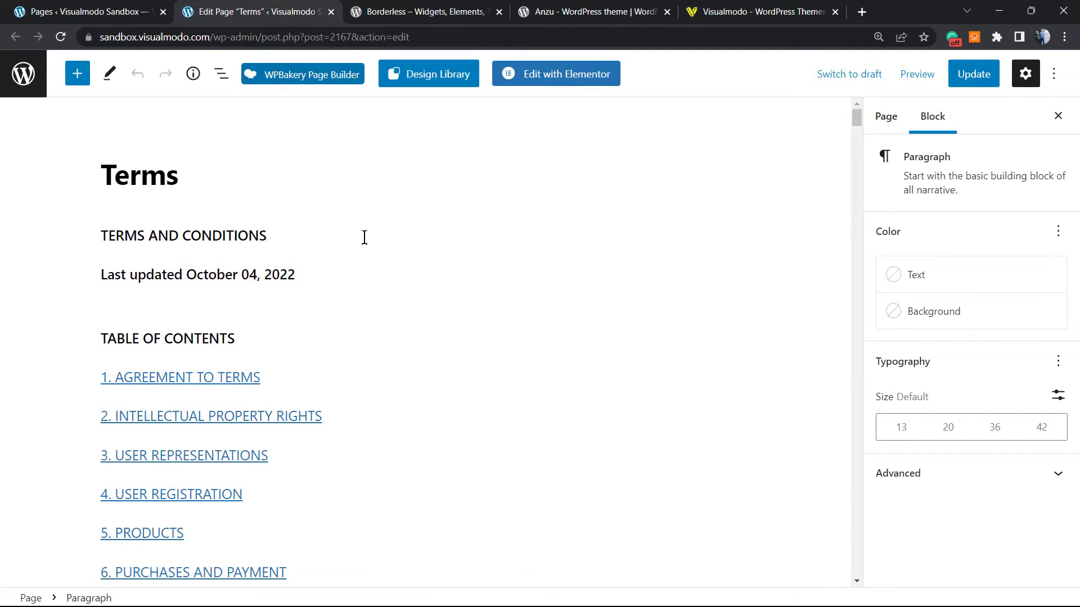
mouse_move(332, 231)
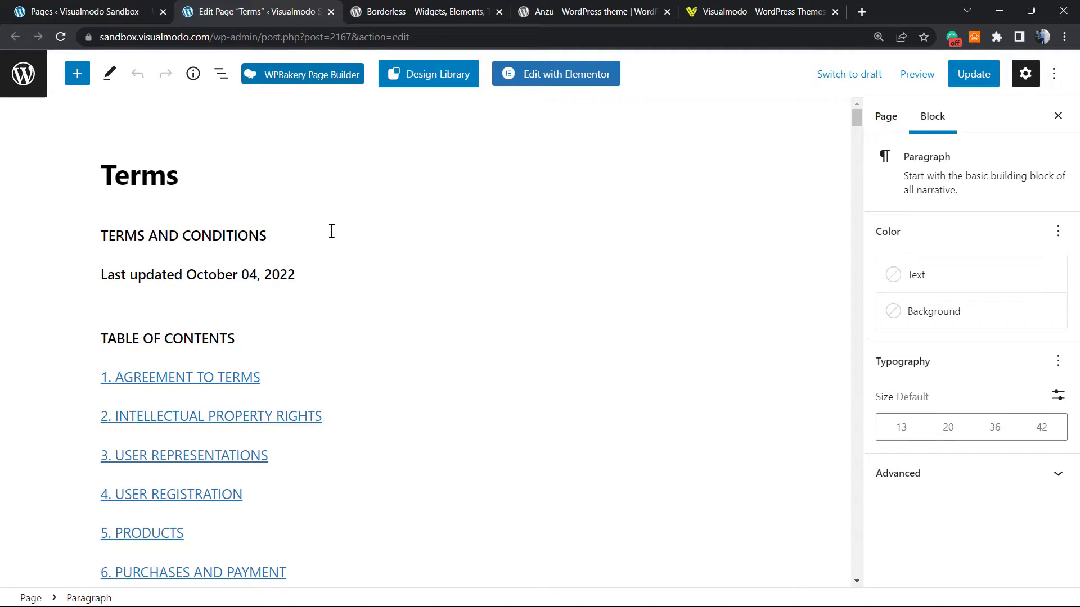
left_click(886, 116)
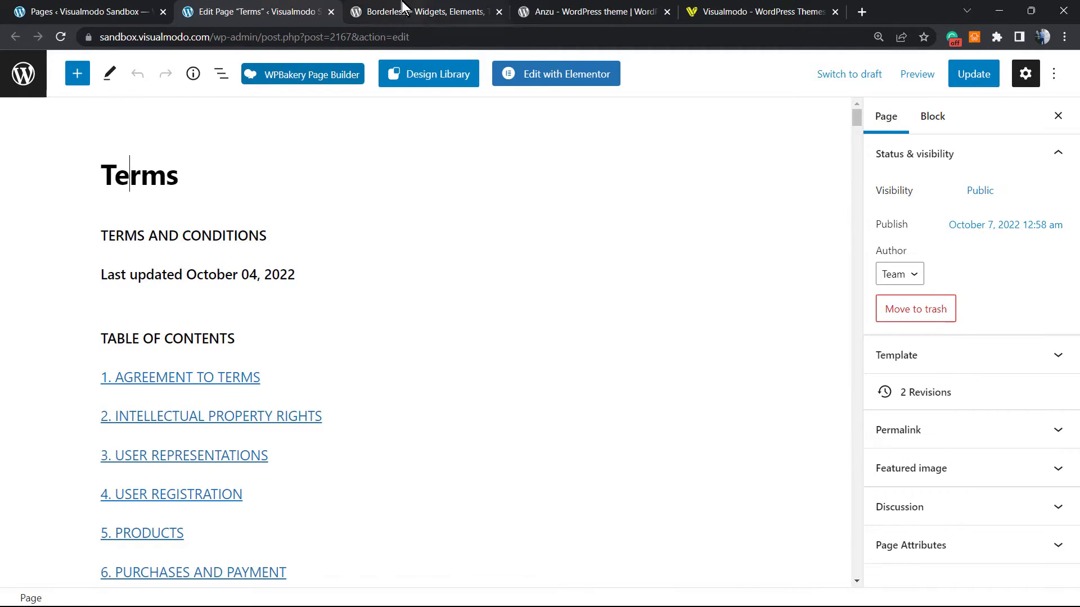
left_click(83, 12)
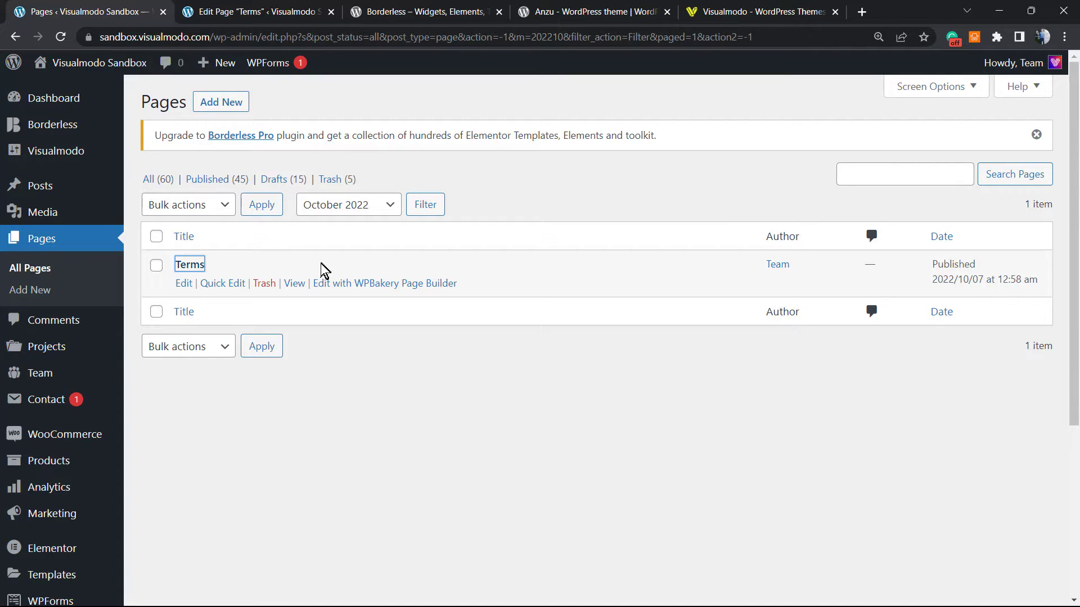
mouse_move(632, 480)
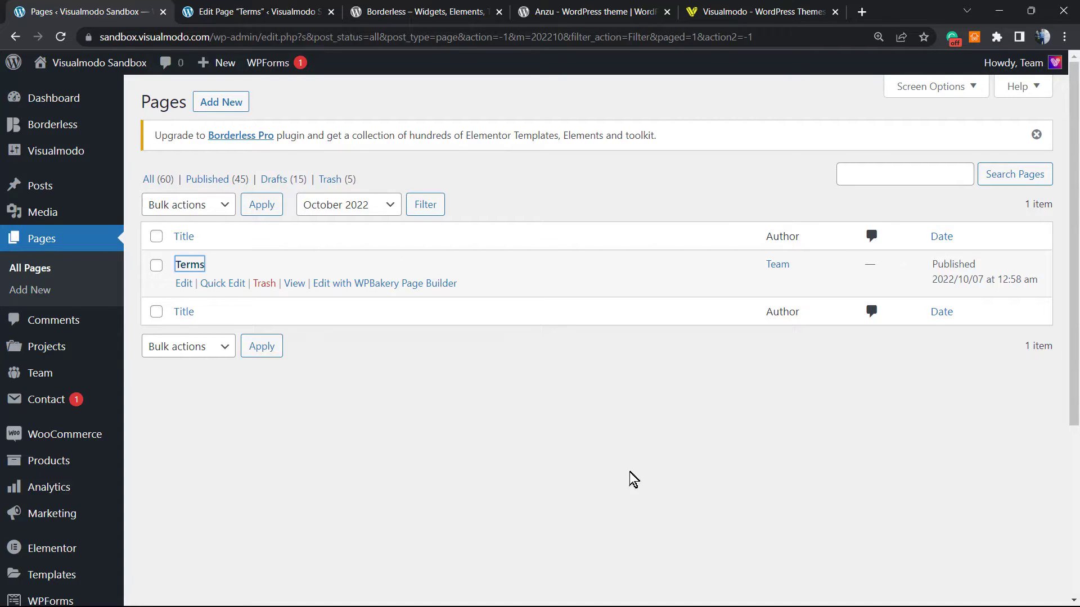
mouse_move(390, 404)
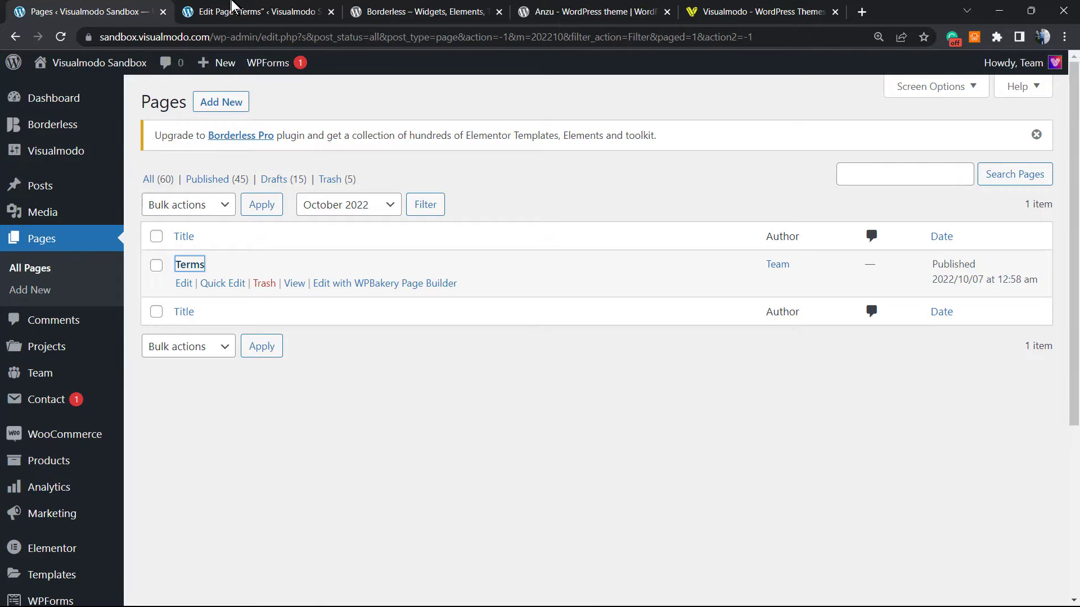
right_click(255, 11)
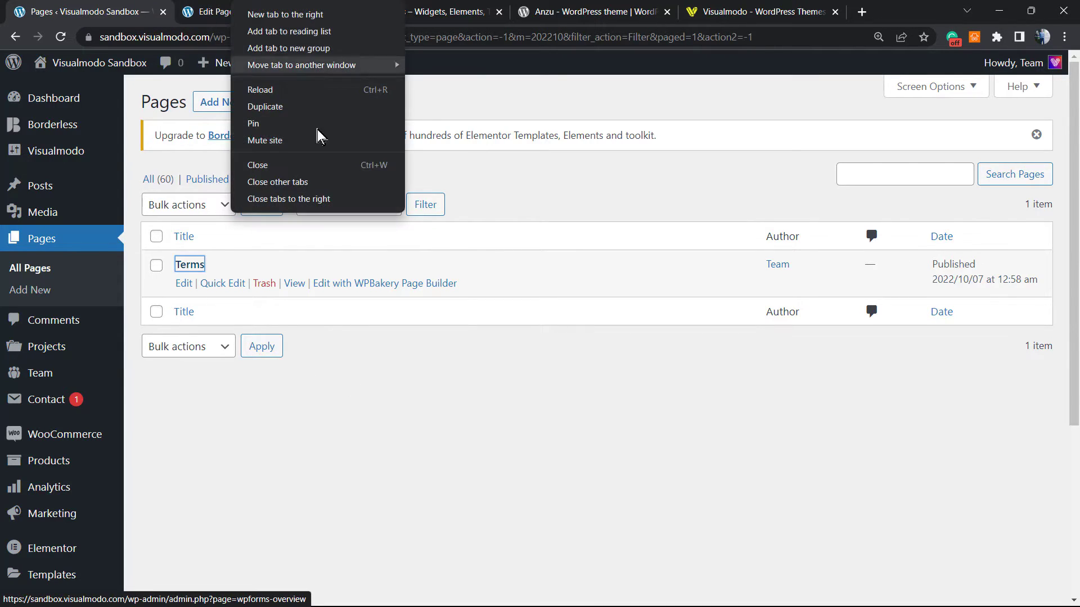
left_click(441, 371)
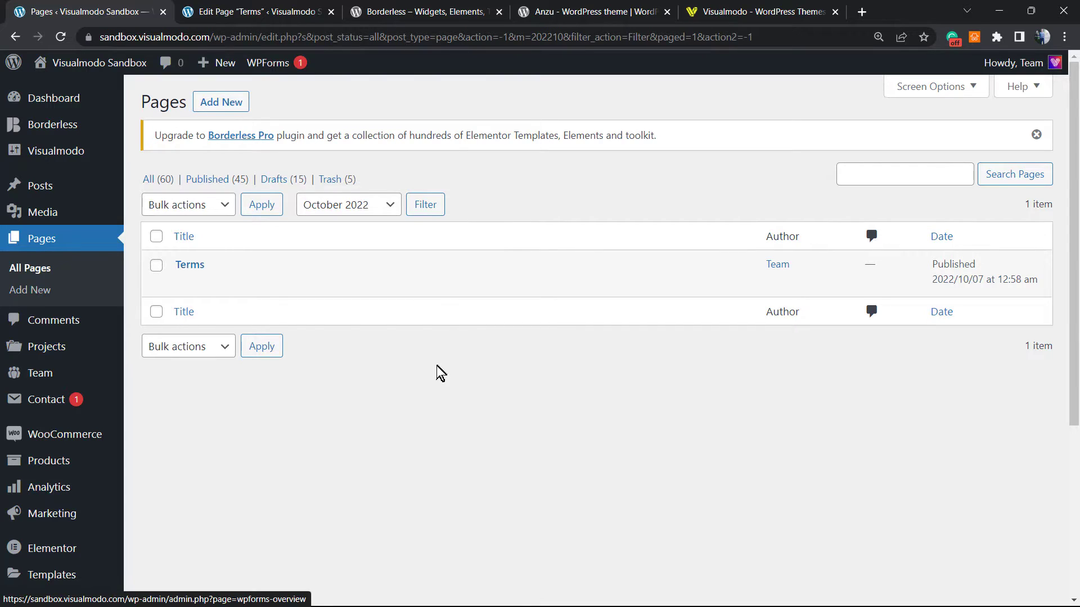
mouse_move(395, 432)
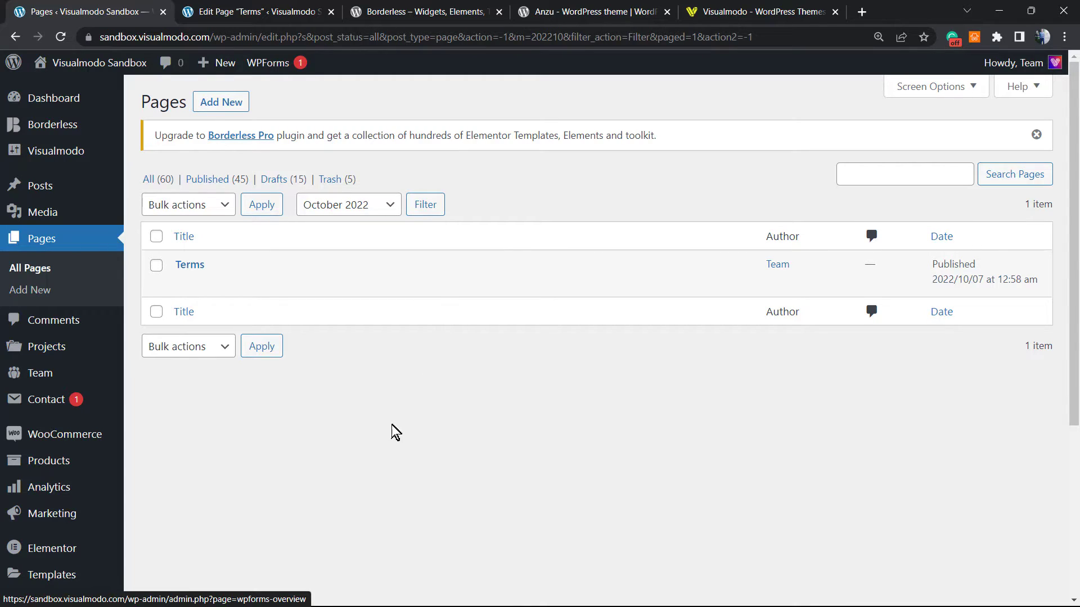
mouse_move(358, 407)
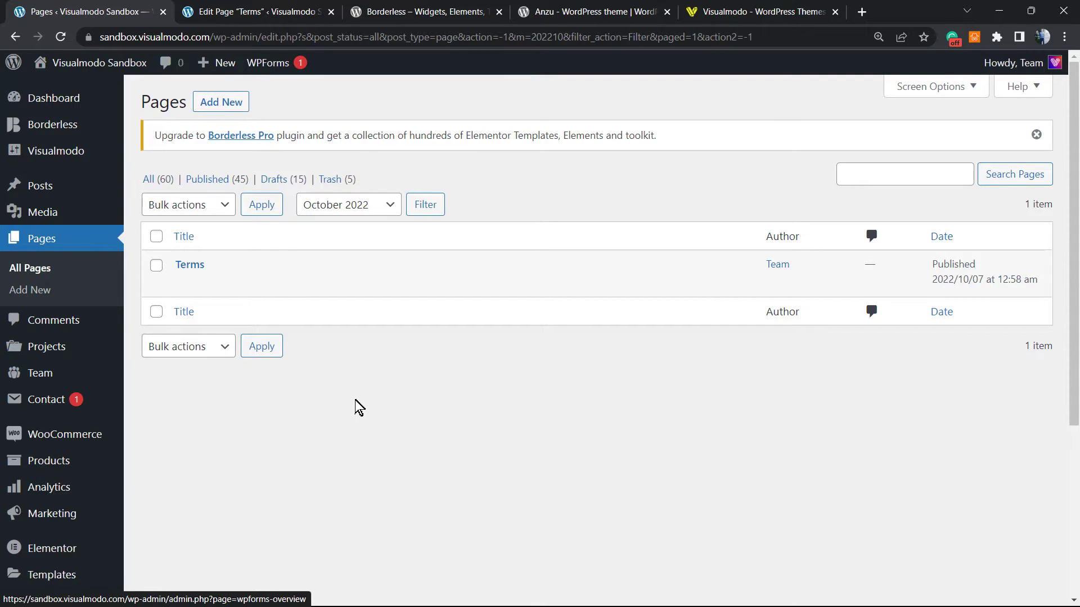
mouse_move(351, 404)
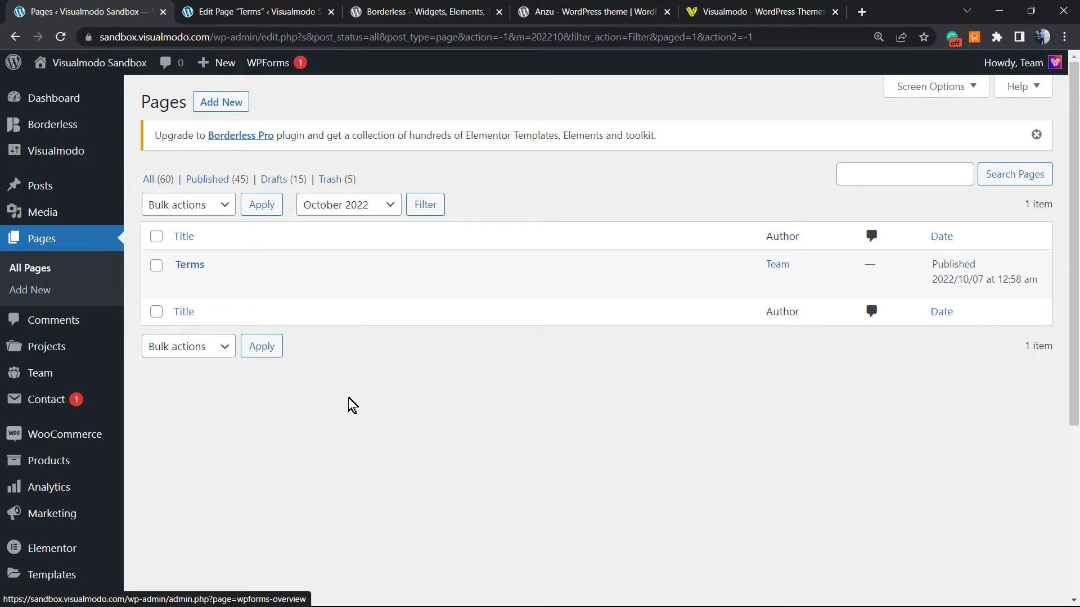
mouse_move(344, 398)
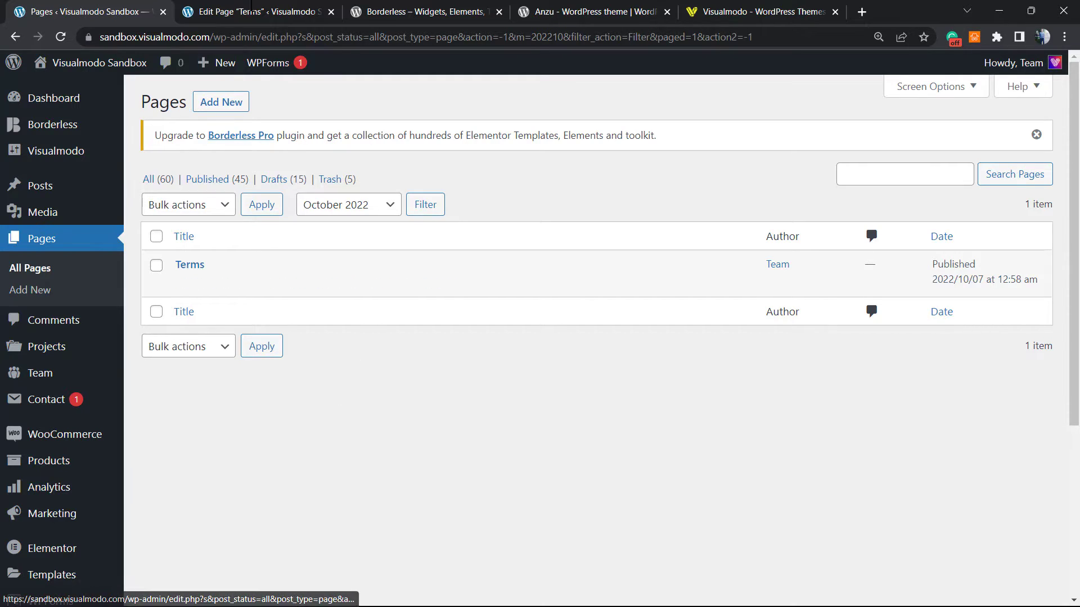
mouse_move(255, 12)
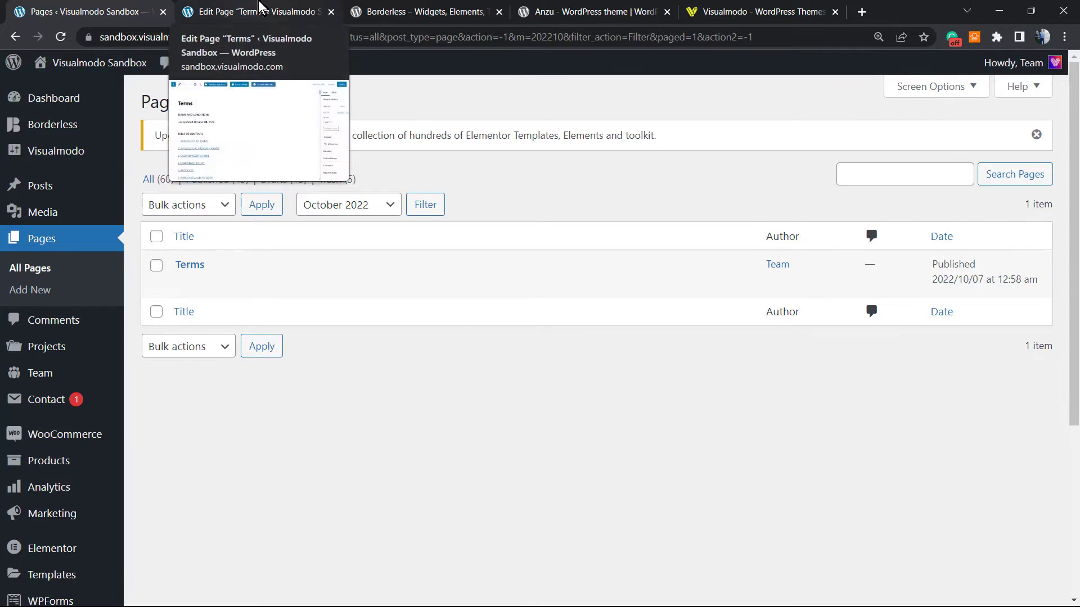
- Update the Terms page, then open View Page in a new tab and scroll the live terms
left_click(254, 12)
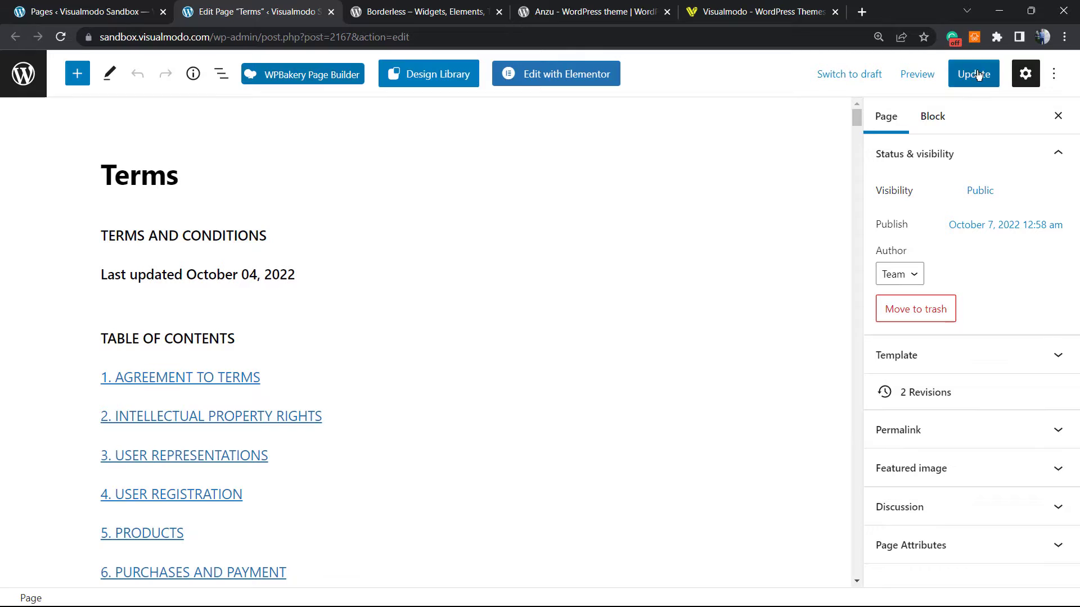
left_click(973, 74)
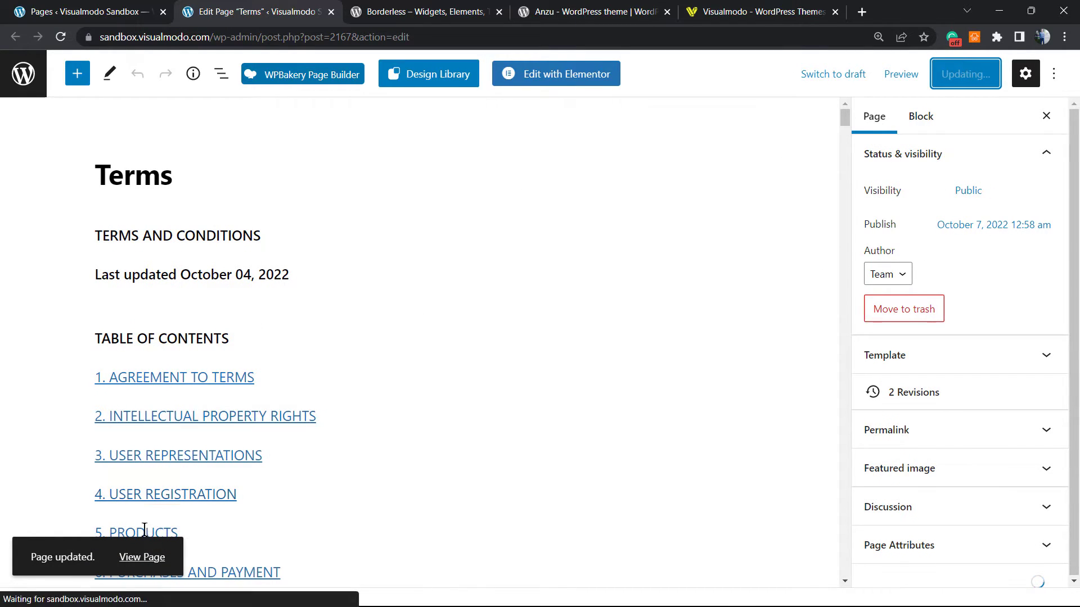
right_click(211, 416)
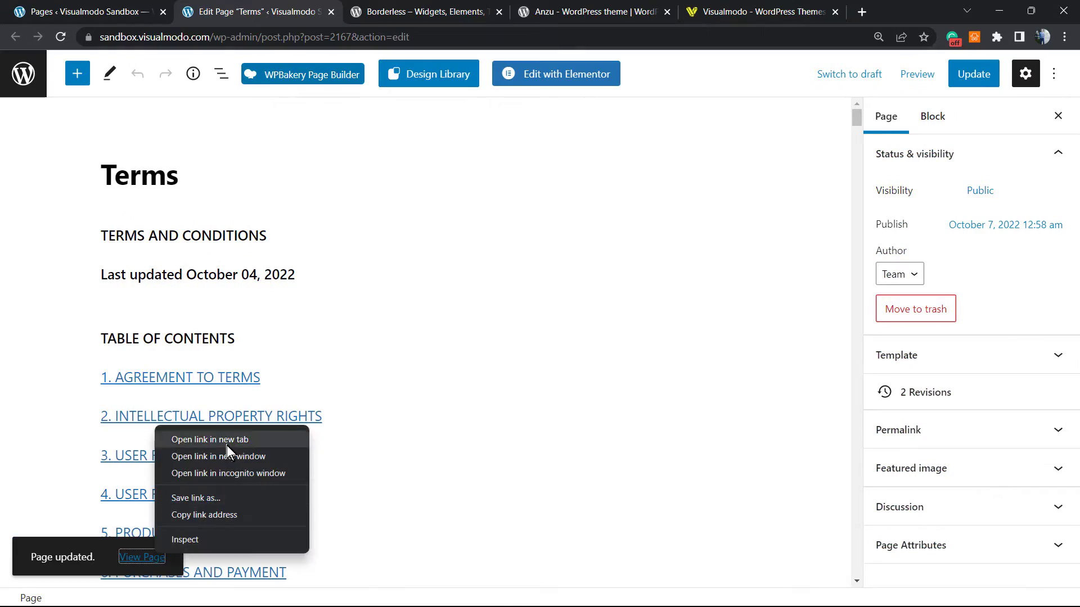
left_click(209, 439)
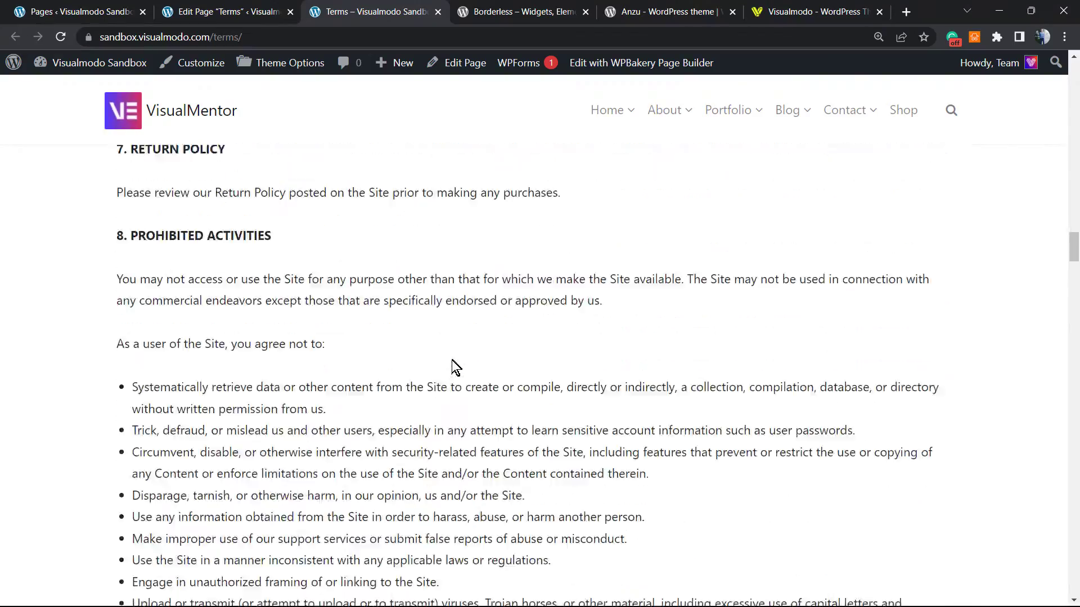
scroll("down", 3)
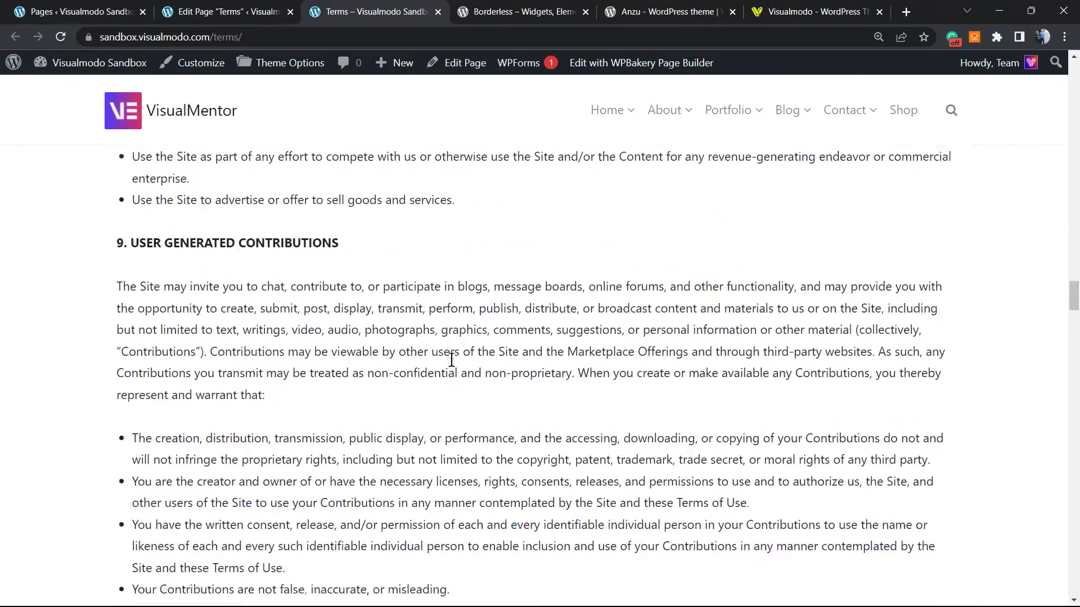
scroll("down", 3)
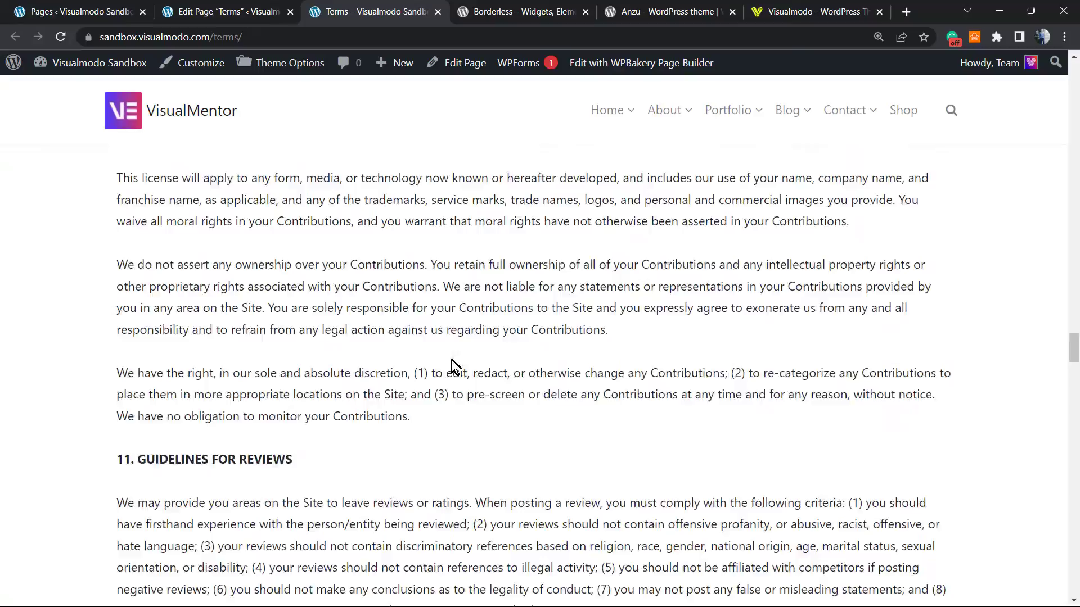
scroll("down", 3)
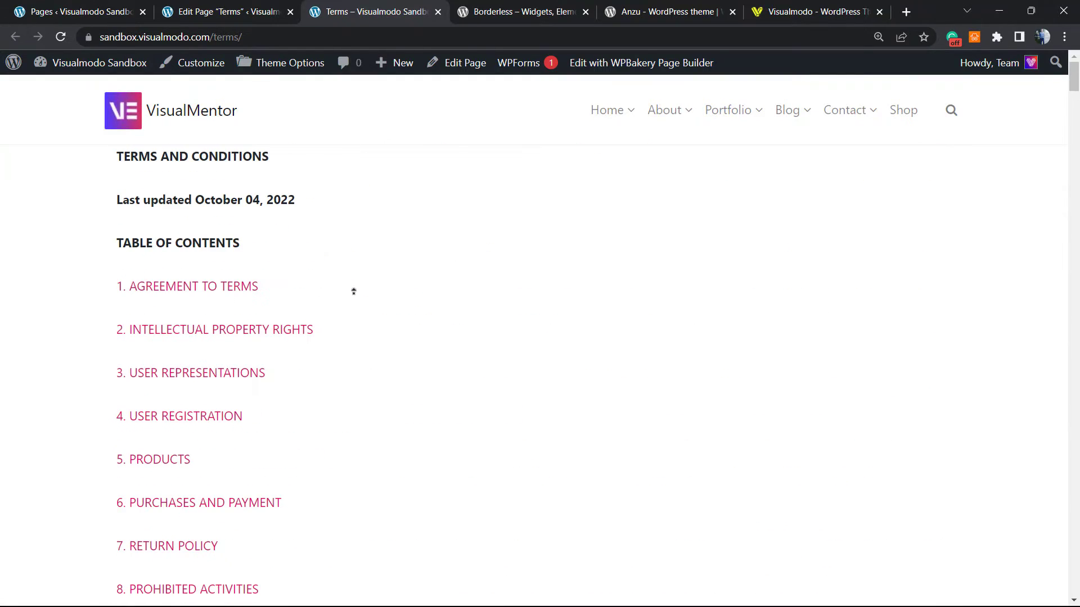
mouse_move(365, 275)
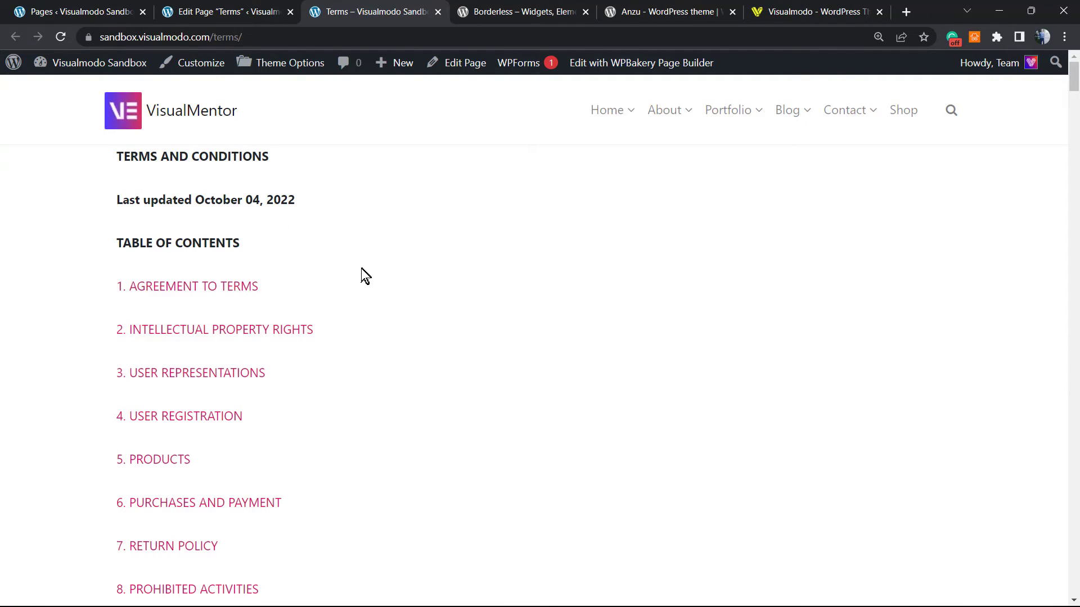
mouse_move(381, 271)
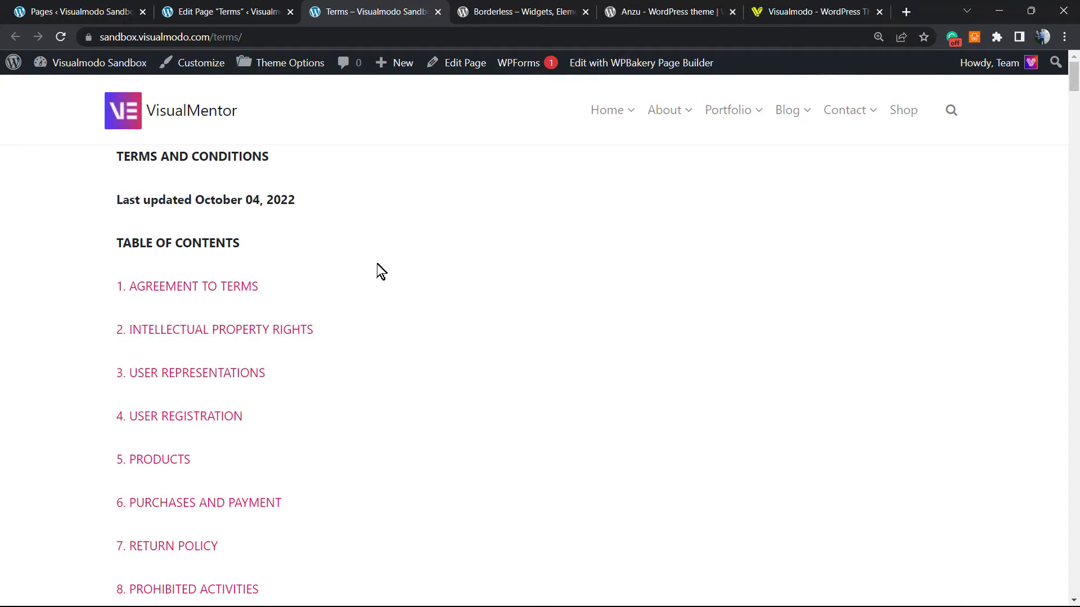
mouse_move(392, 281)
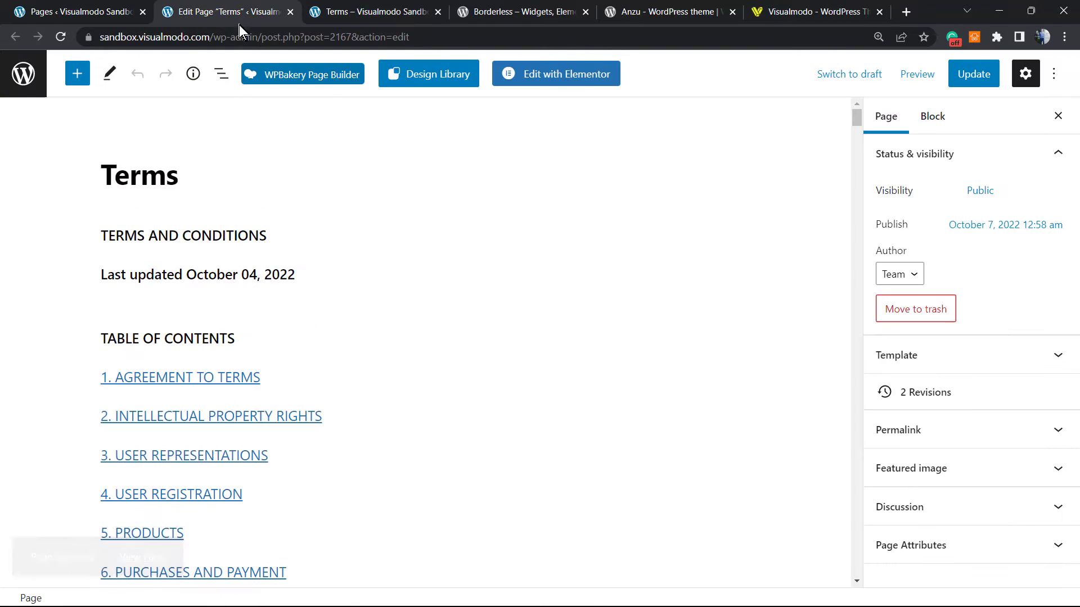
- Open WooCommerce Settings from the admin sidebar, landing on the General store address fields
left_click(76, 12)
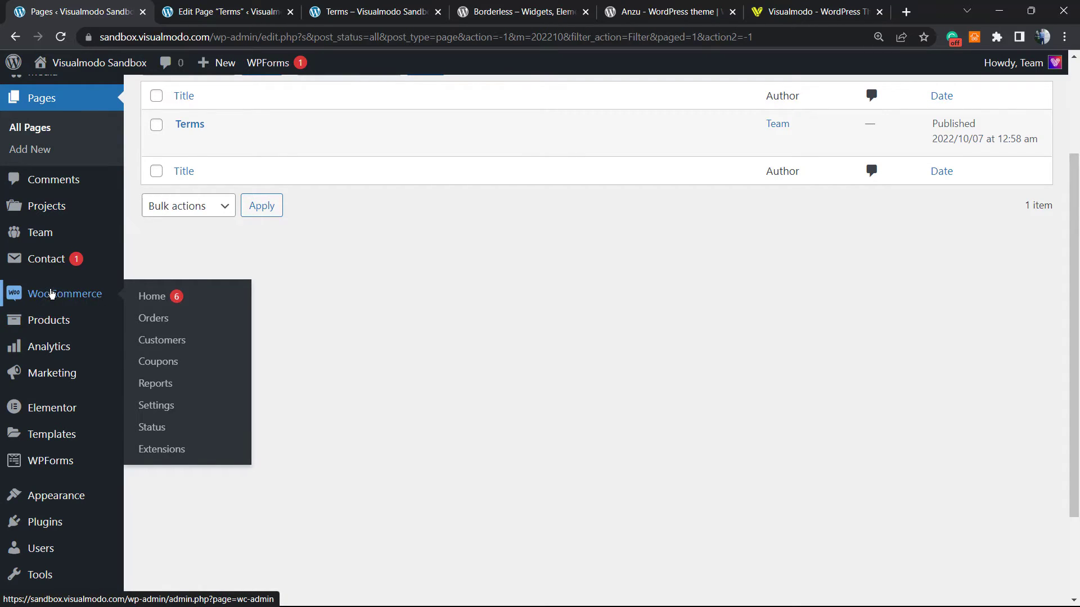
mouse_move(157, 361)
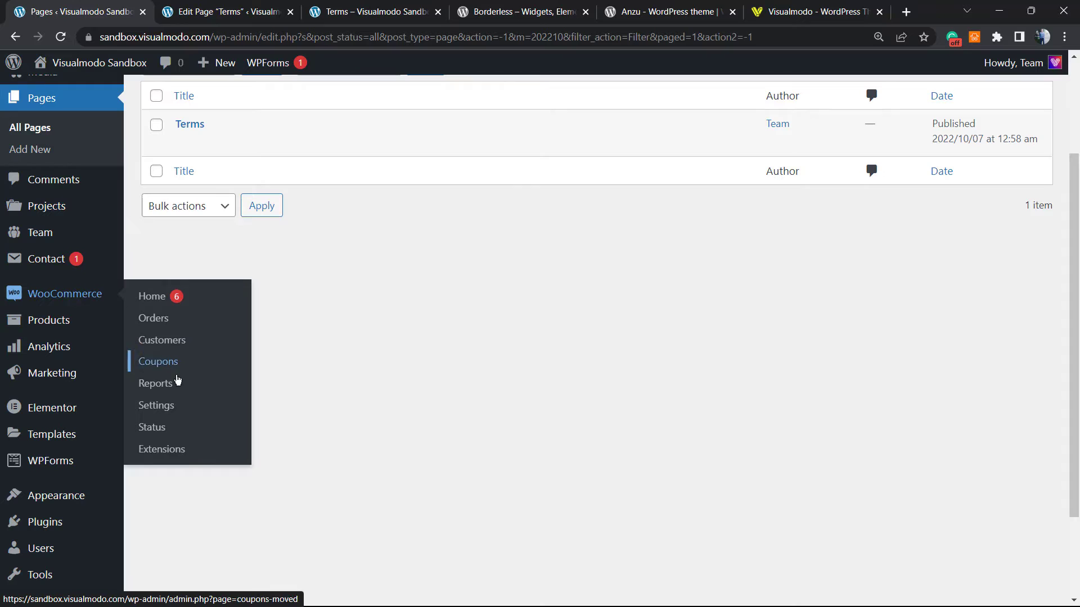
left_click(156, 405)
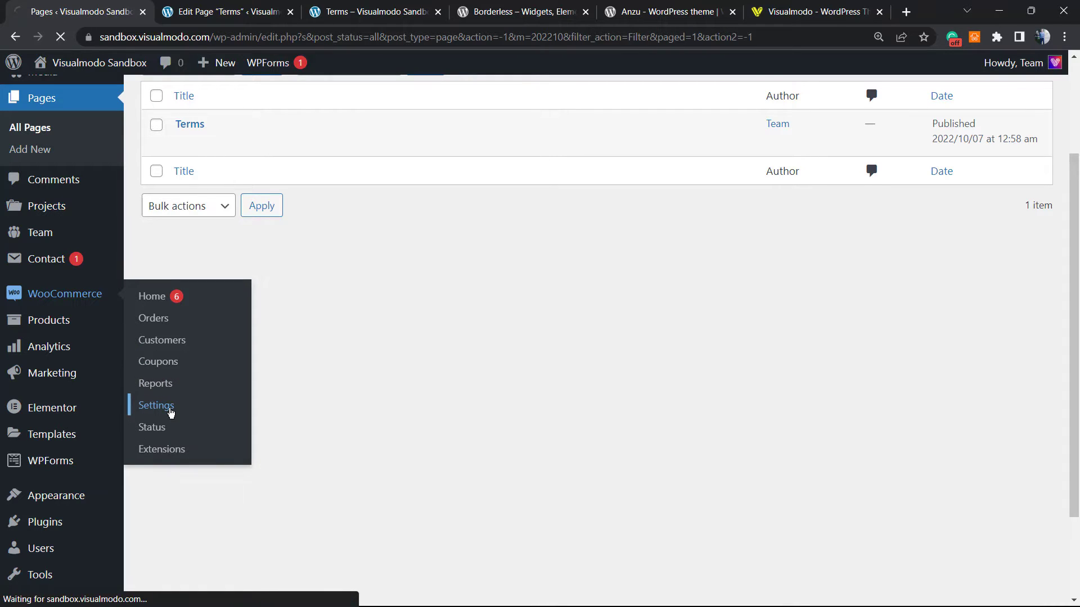
left_click(156, 405)
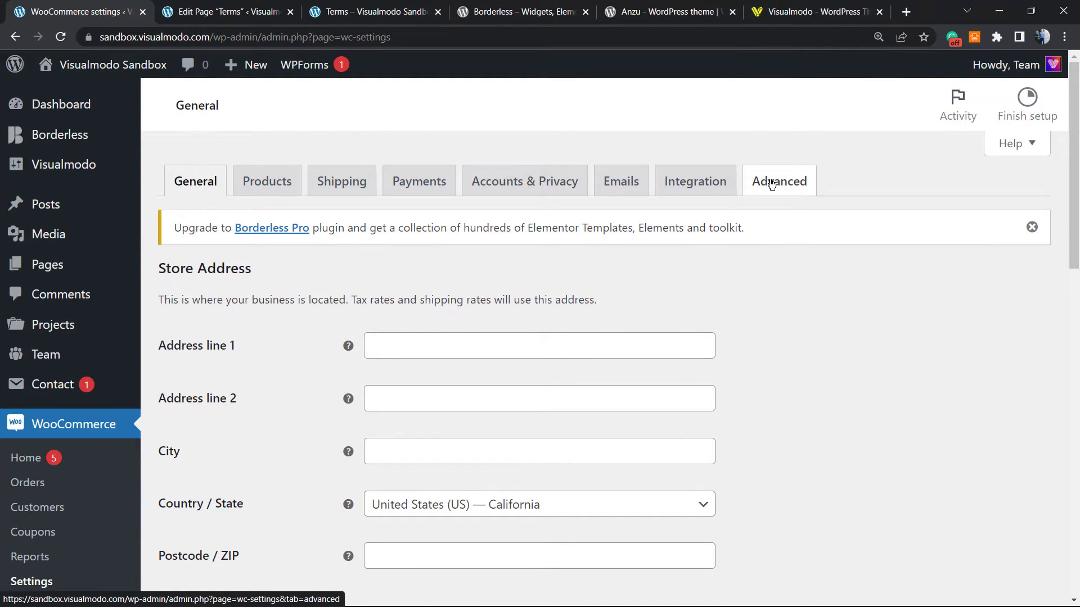
- On the Advanced tab, clear the Terms and conditions page and save the settings
left_click(779, 181)
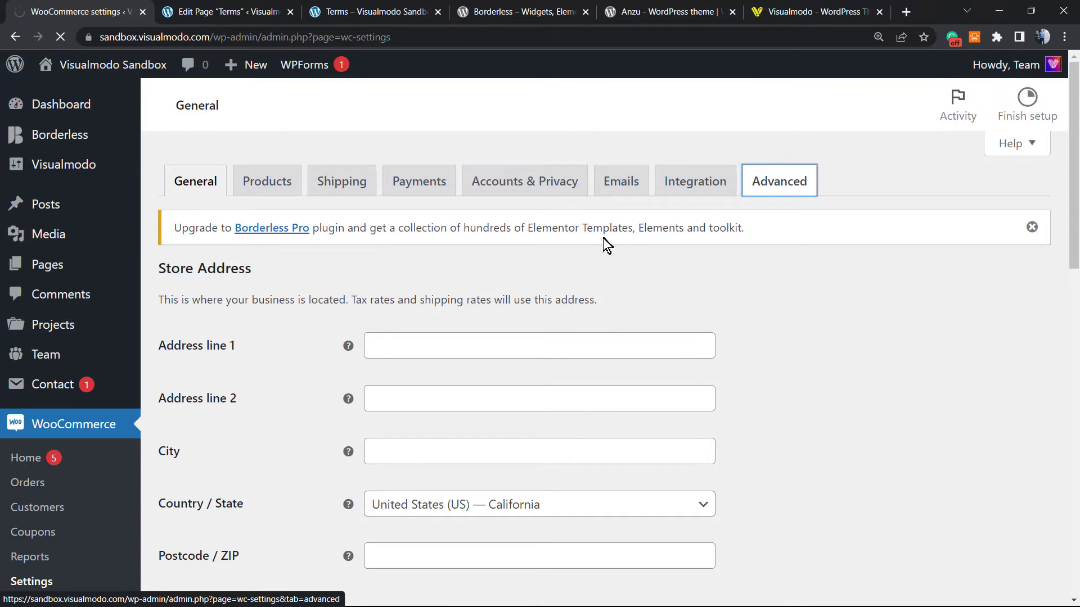
left_click(779, 181)
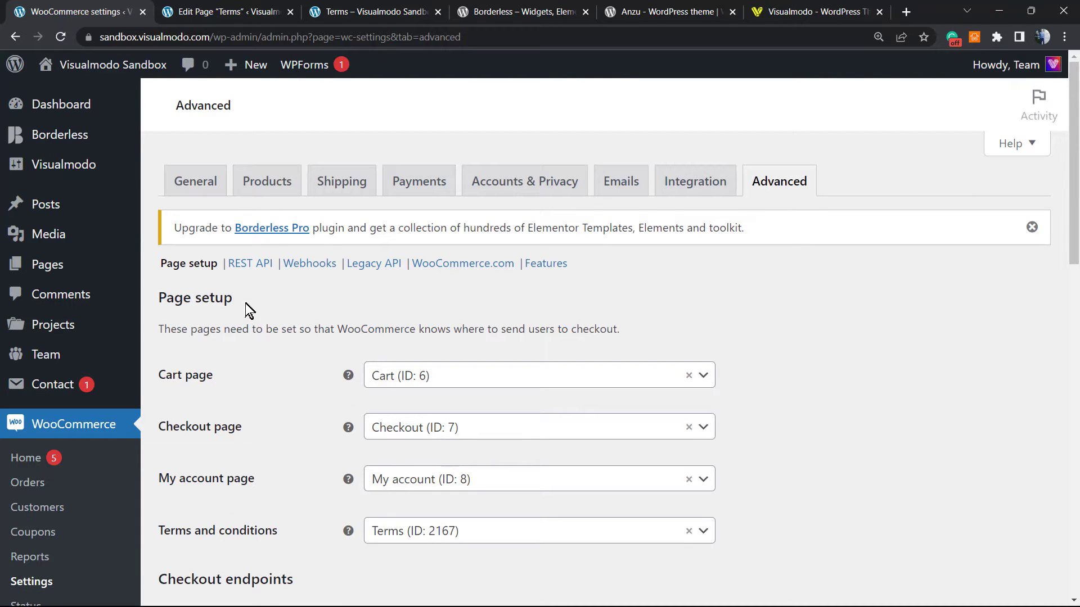
scroll("down", 3)
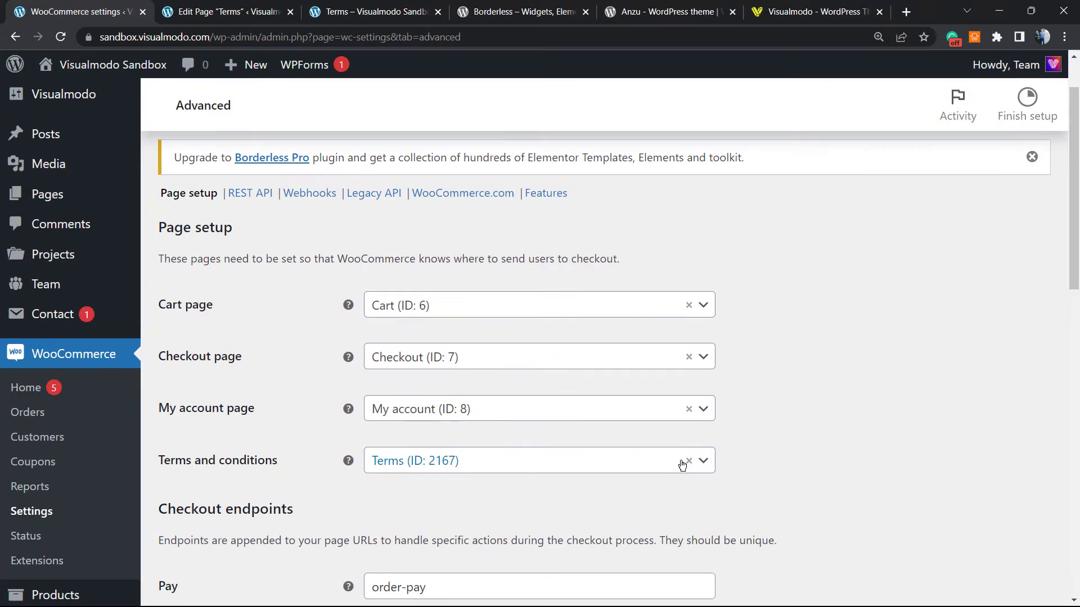
scroll("down", 3)
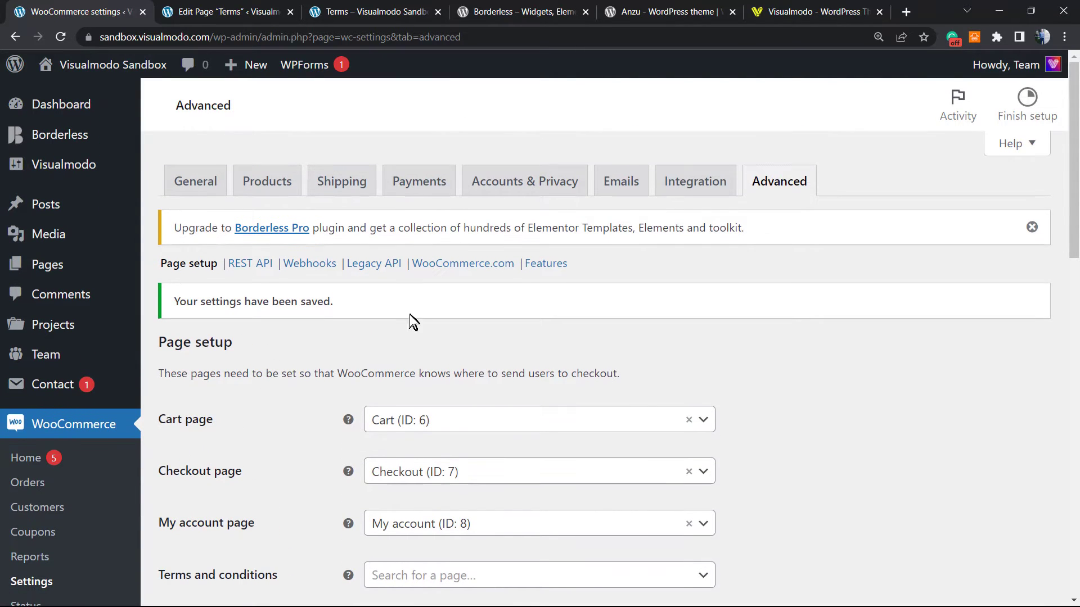
scroll("down", 3)
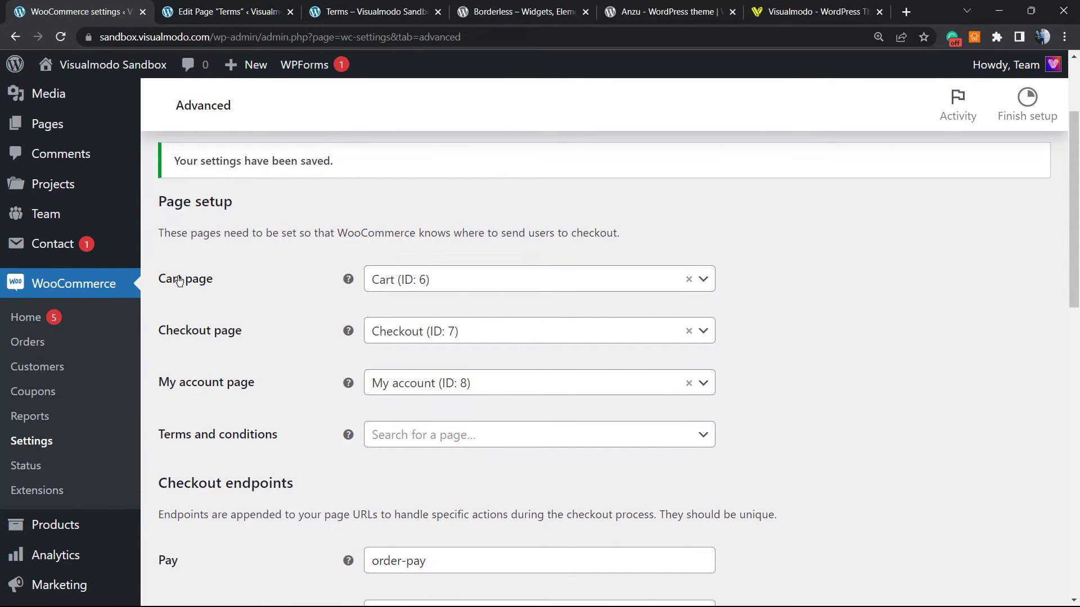
mouse_move(187, 339)
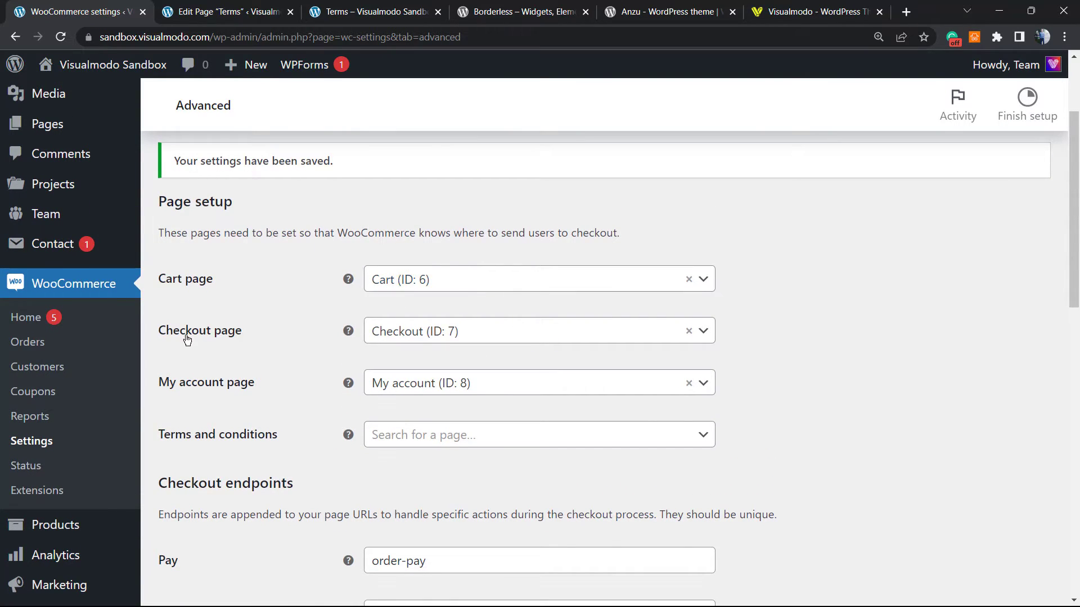
mouse_move(531, 385)
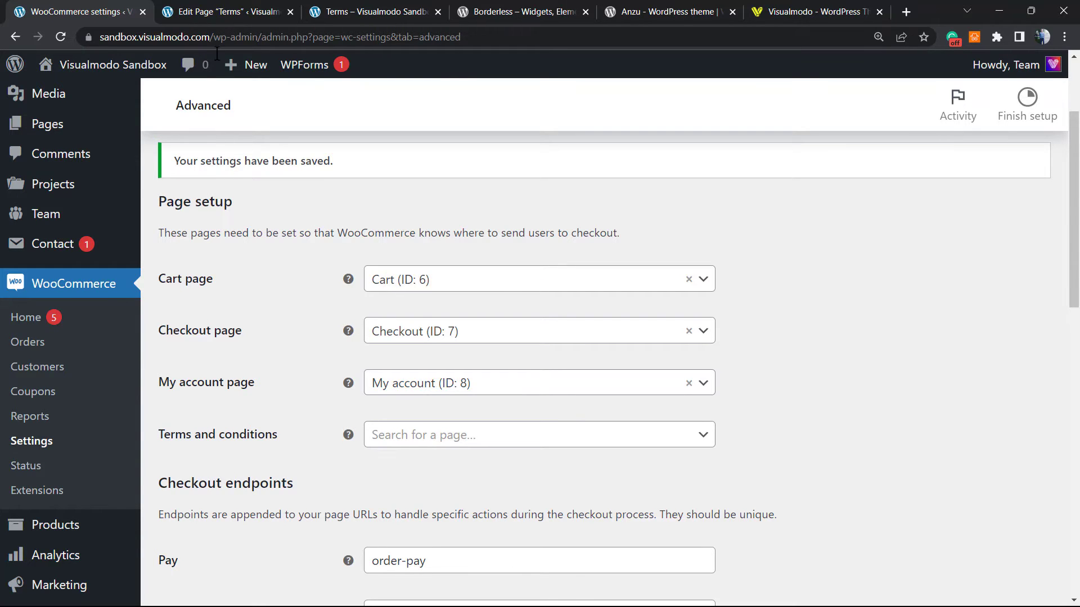
- From the storefront's Shop page, open the Cap product and add it to the cart
left_click(372, 12)
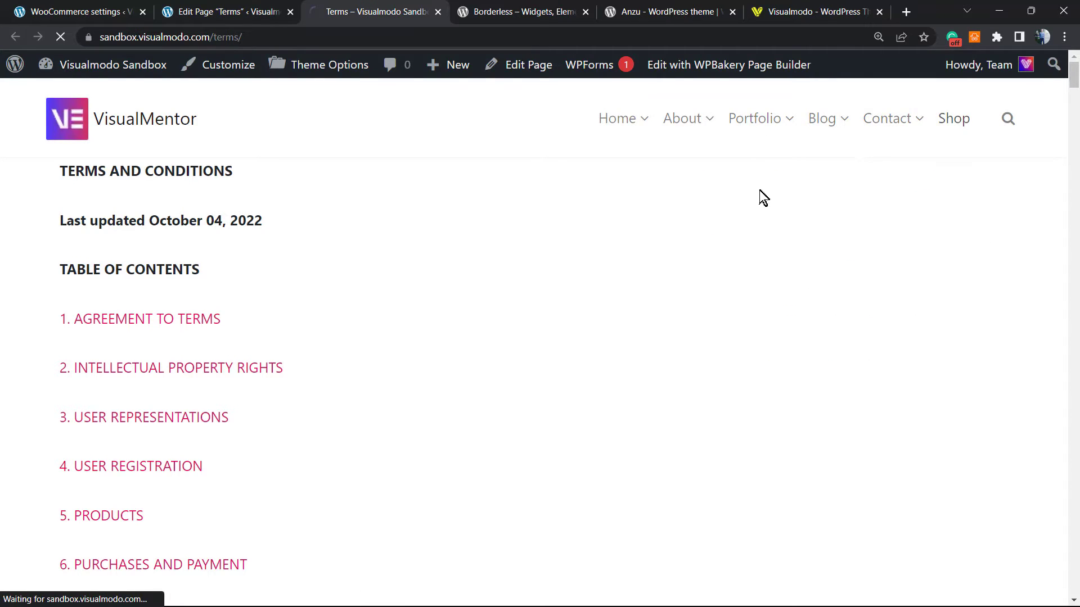
left_click(953, 117)
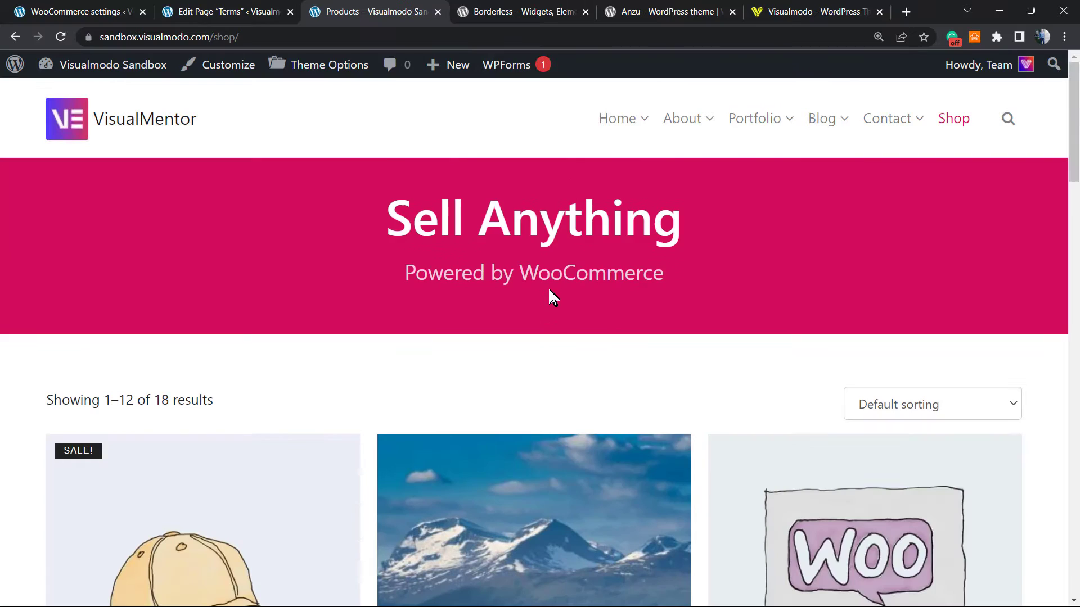
scroll("down", 3)
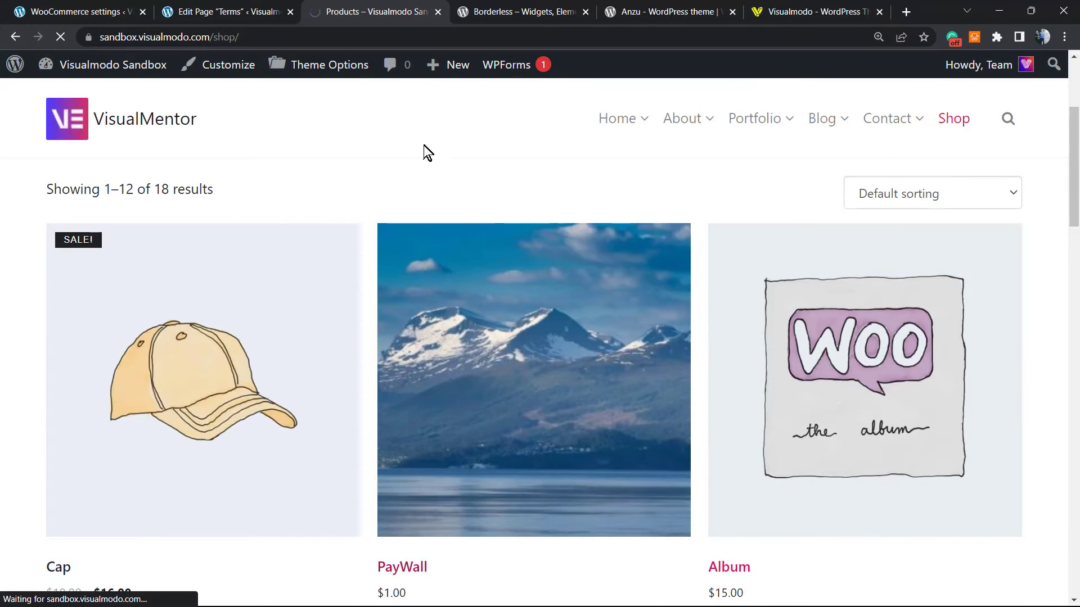
left_click(203, 381)
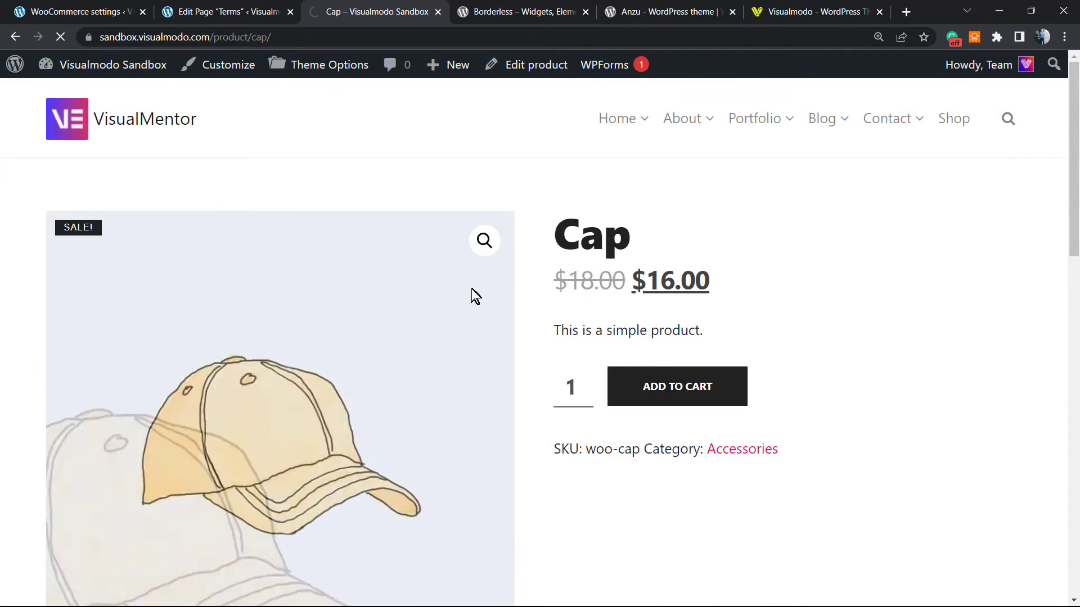
left_click(676, 386)
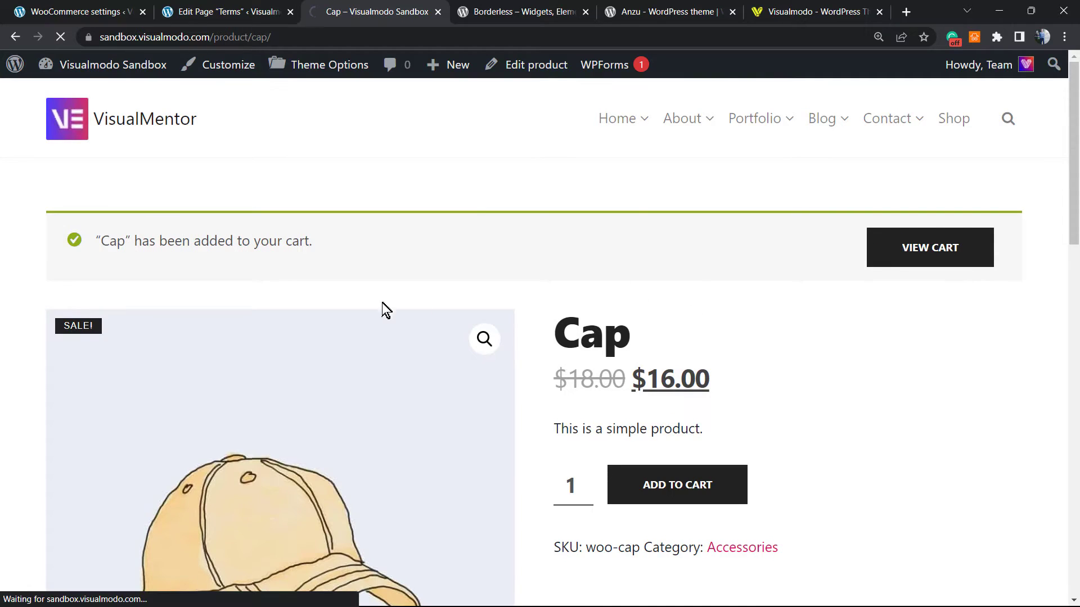
- Go from the cart to checkout and inspect the privacy policy notice above Place order
left_click(929, 247)
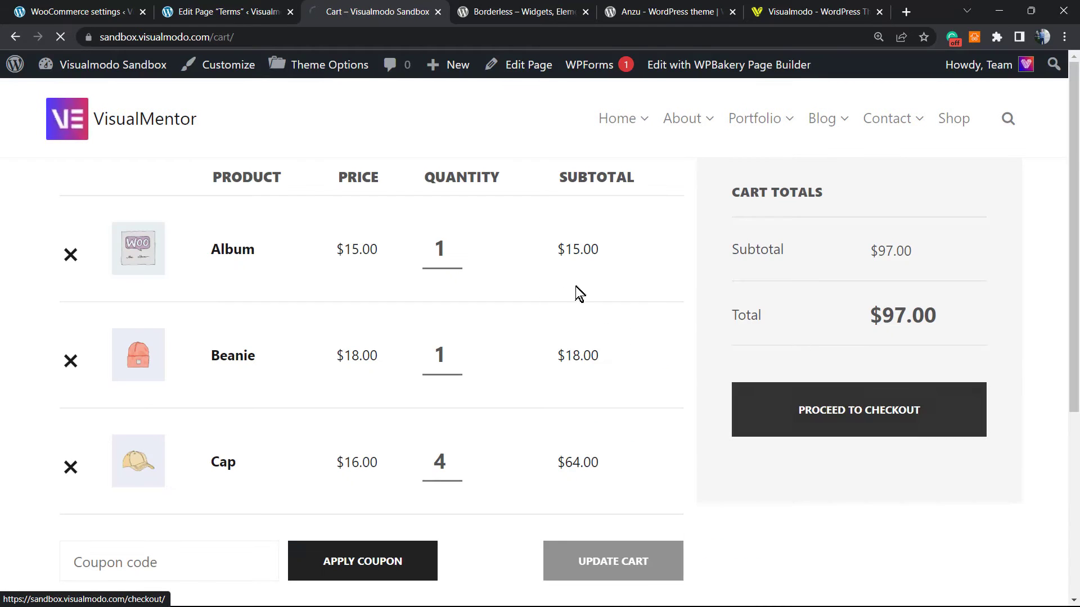
left_click(858, 410)
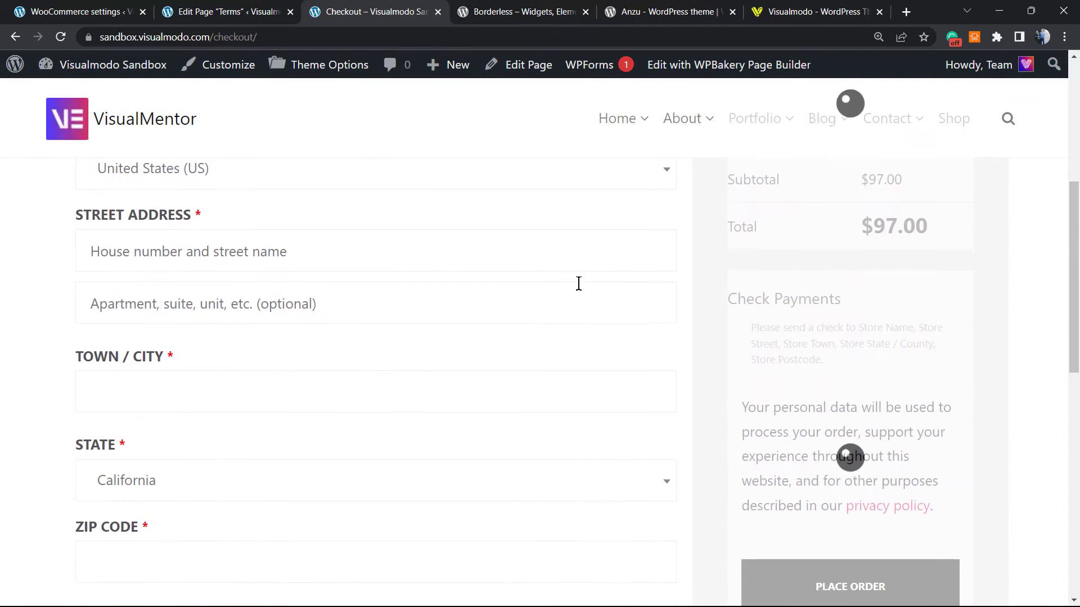
scroll("down", 3)
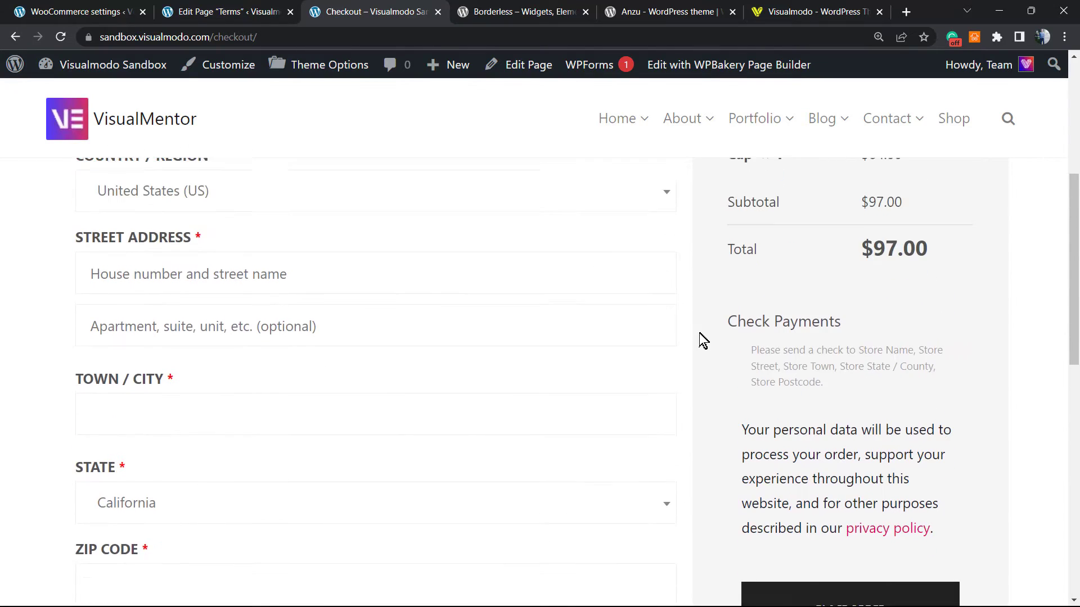
scroll("down", 3)
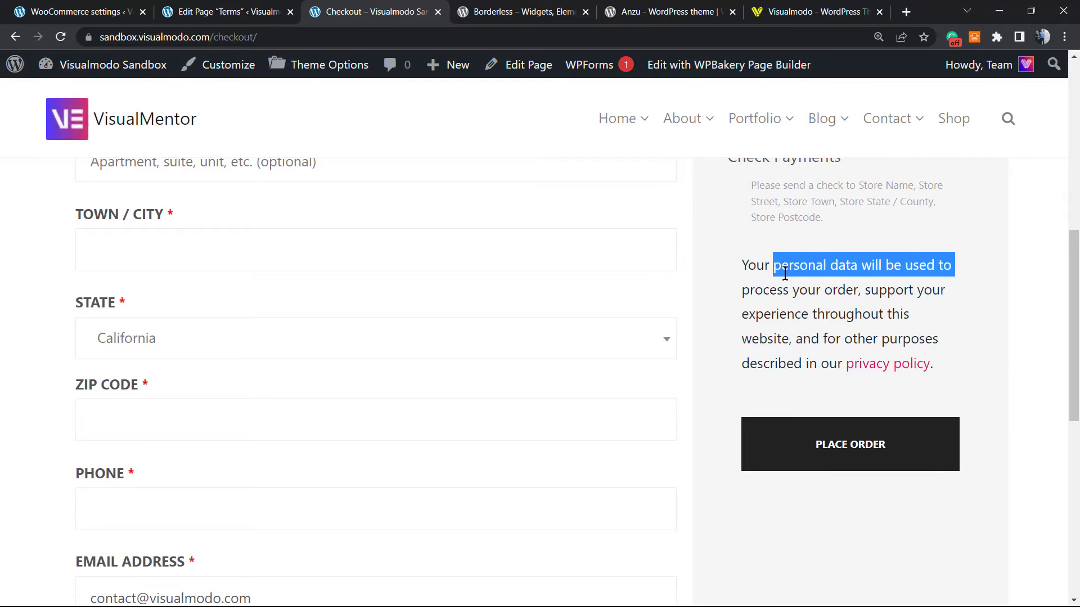
left_click_drag(774, 265, 933, 364)
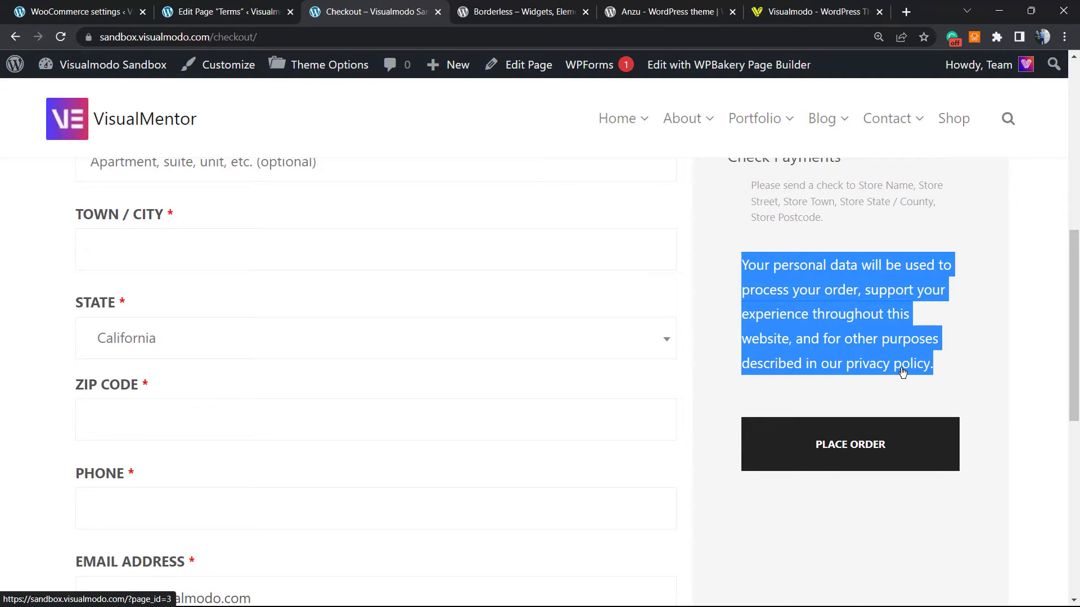
scroll("up", 3)
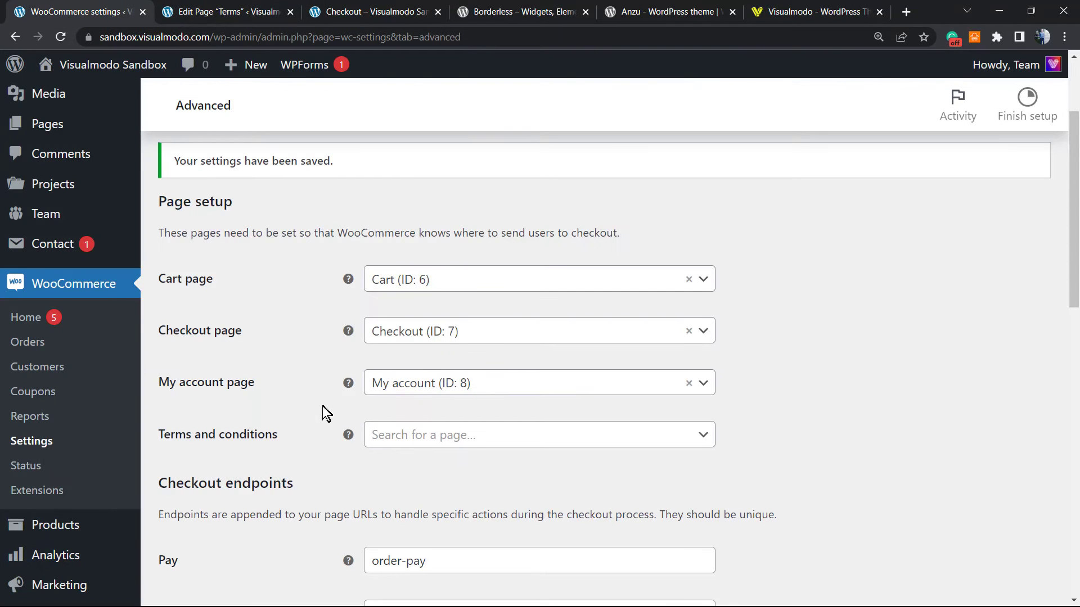
mouse_move(485, 439)
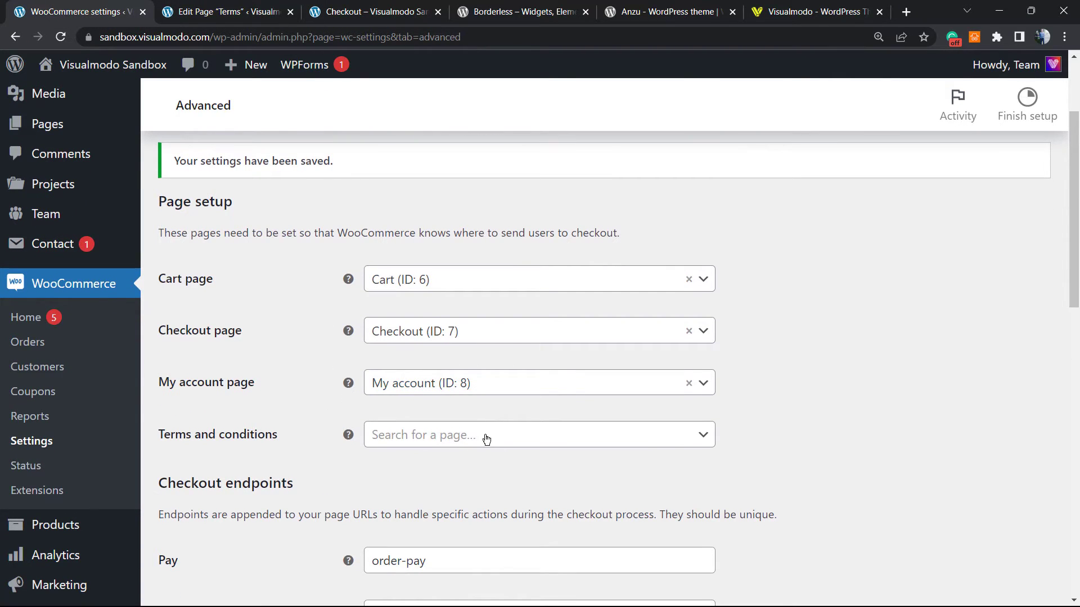
- Search 'term', choose Terms (ID: 2167) as the terms and conditions page, and save
left_click(482, 434)
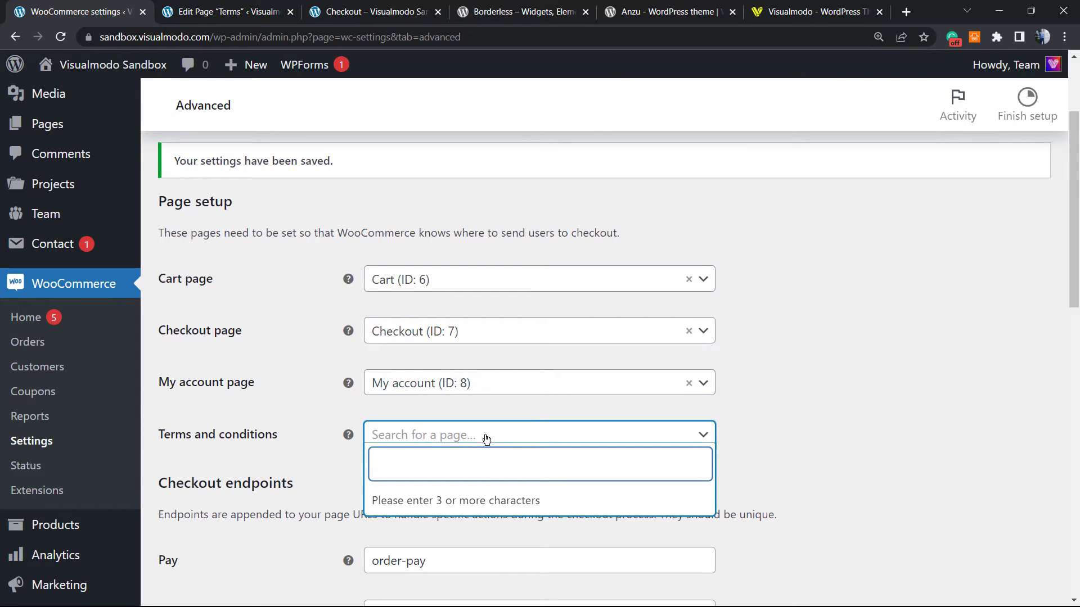
type("term")
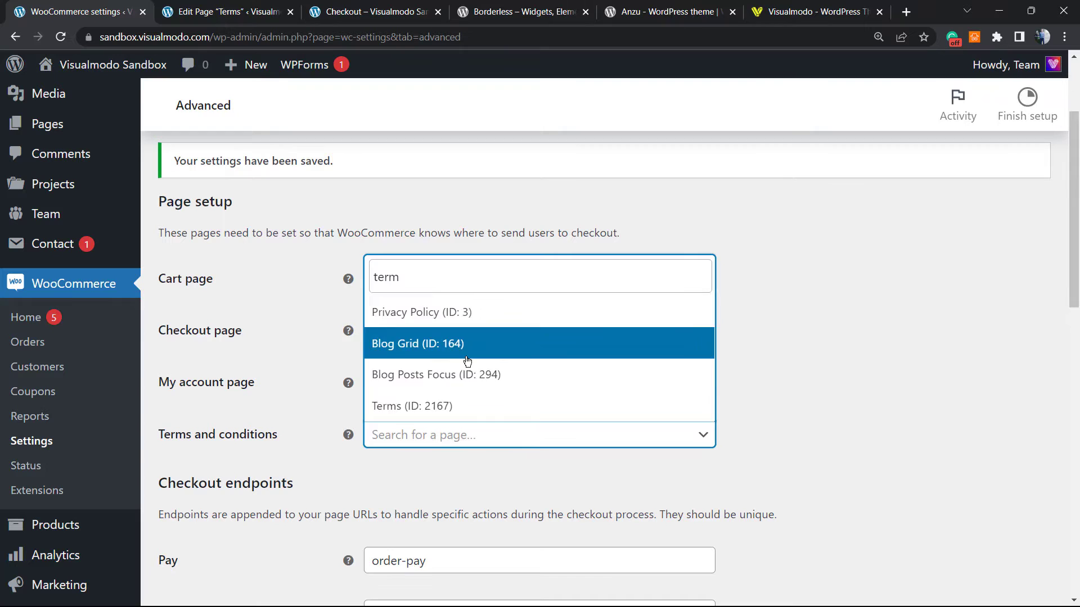
left_click(411, 405)
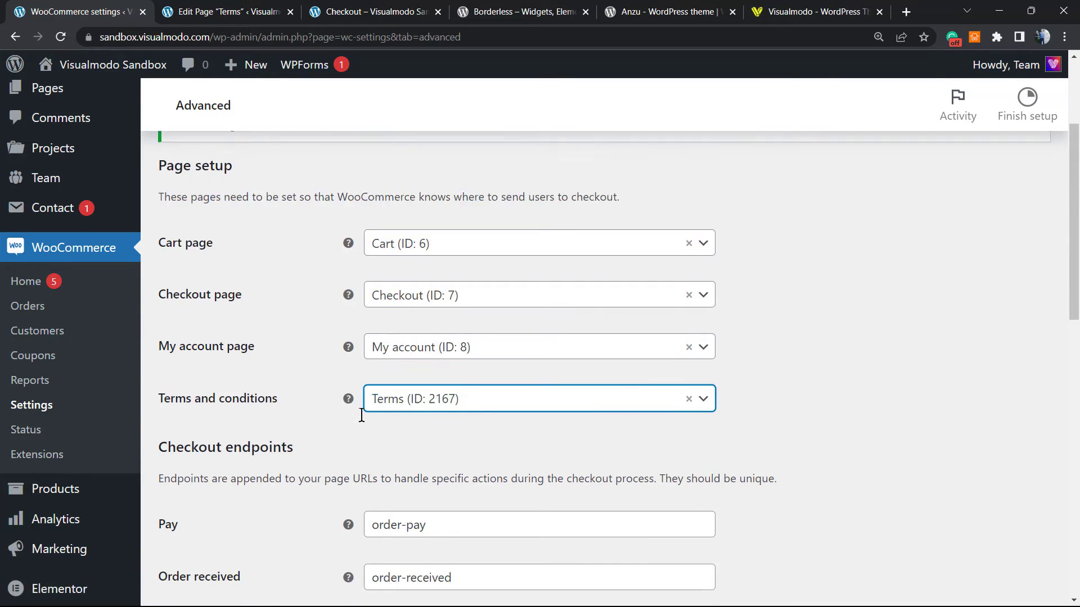
scroll("down", 3)
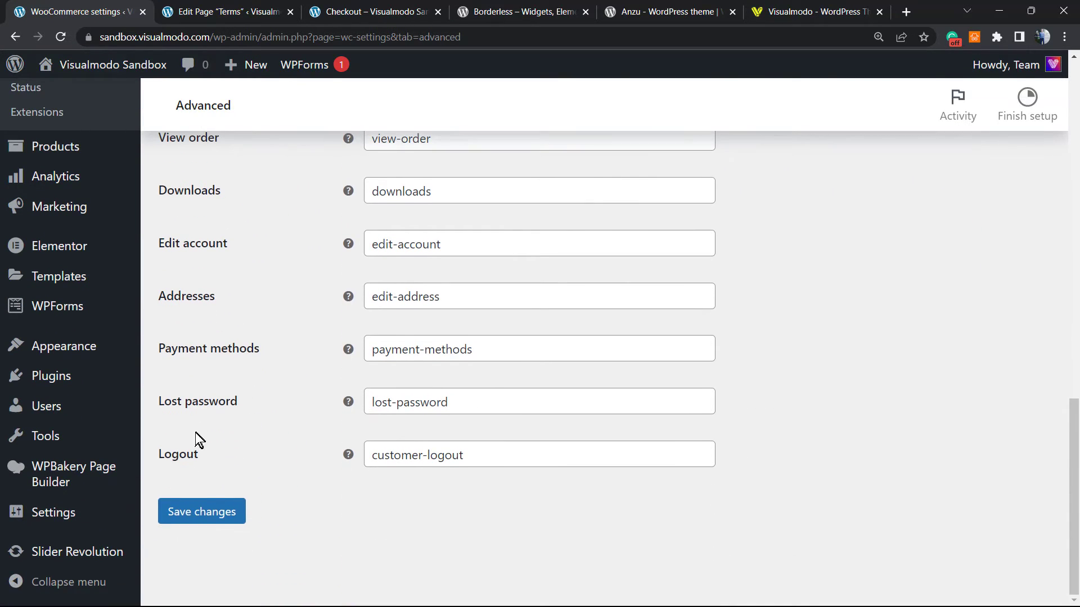
left_click(202, 512)
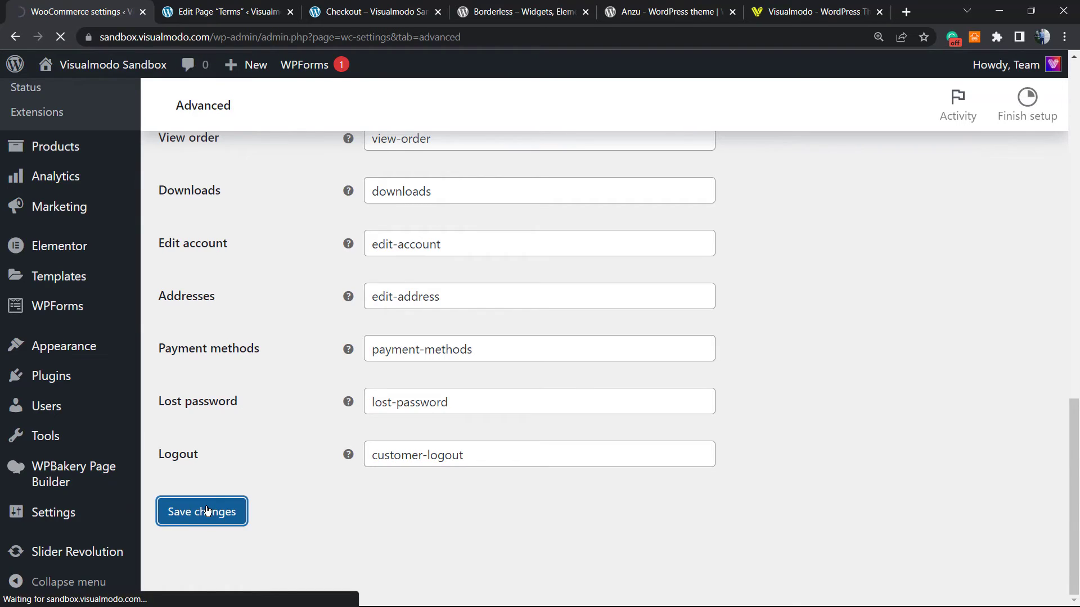
left_click(202, 511)
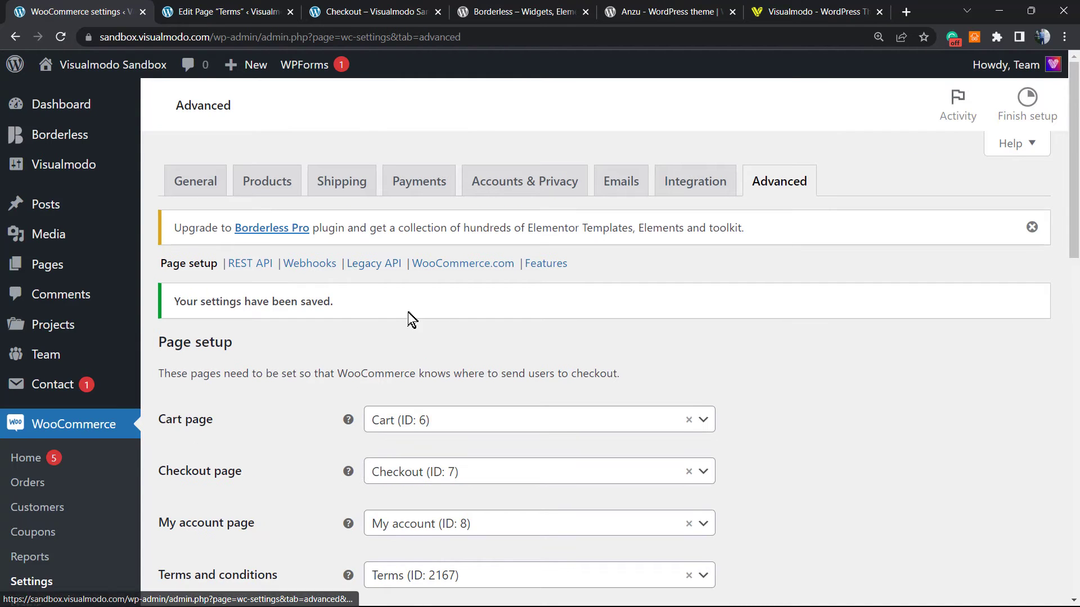
left_click(372, 12)
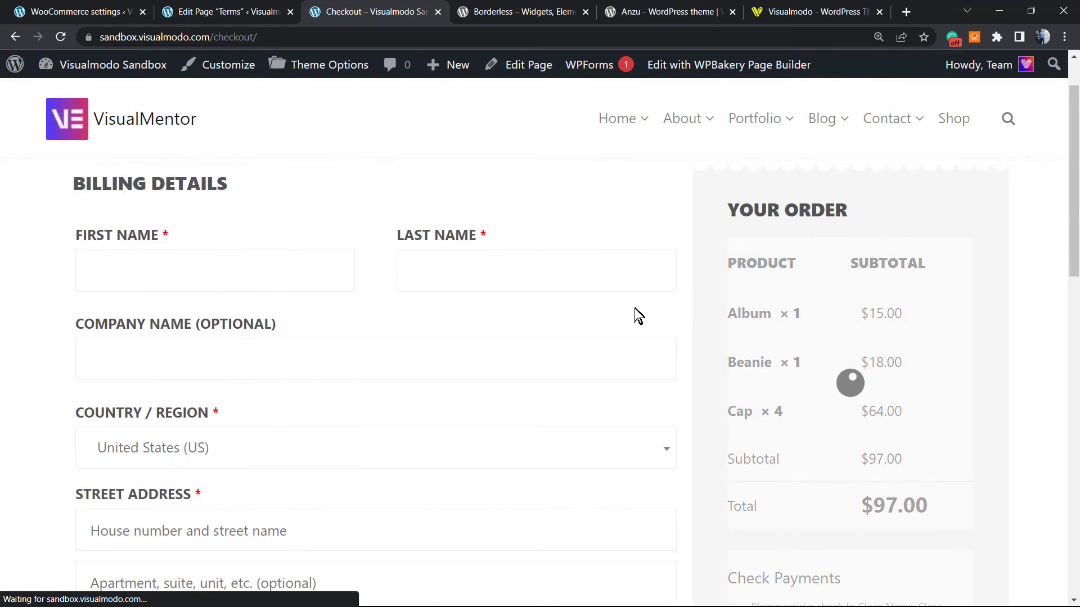
- Tick 'I have read and agree' at checkout and confirm its Terms and Conditions link opens Terms
scroll("down", 3)
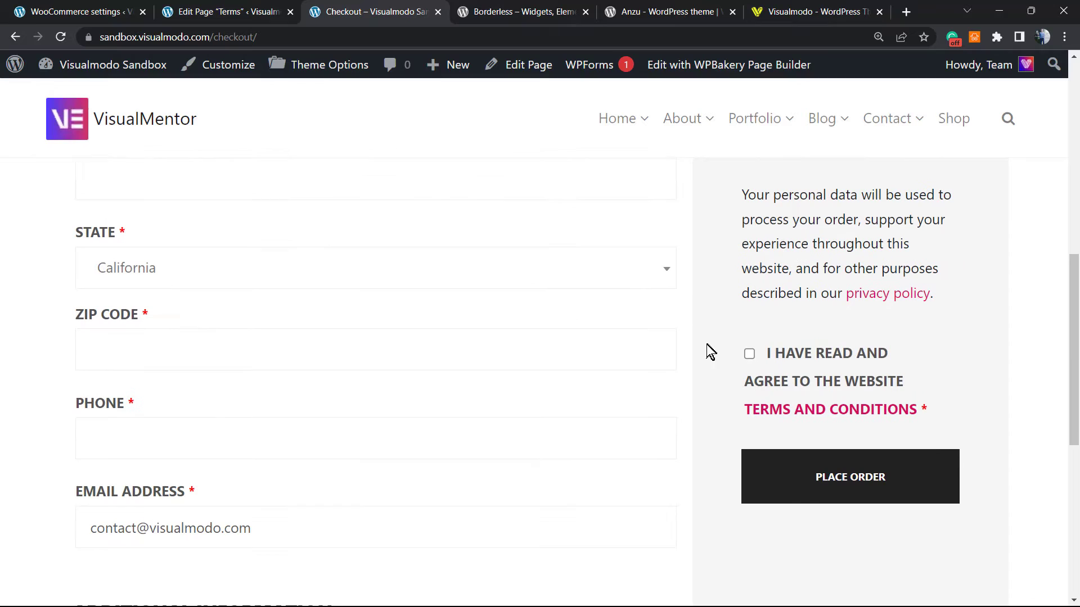
left_click_drag(769, 353, 956, 417)
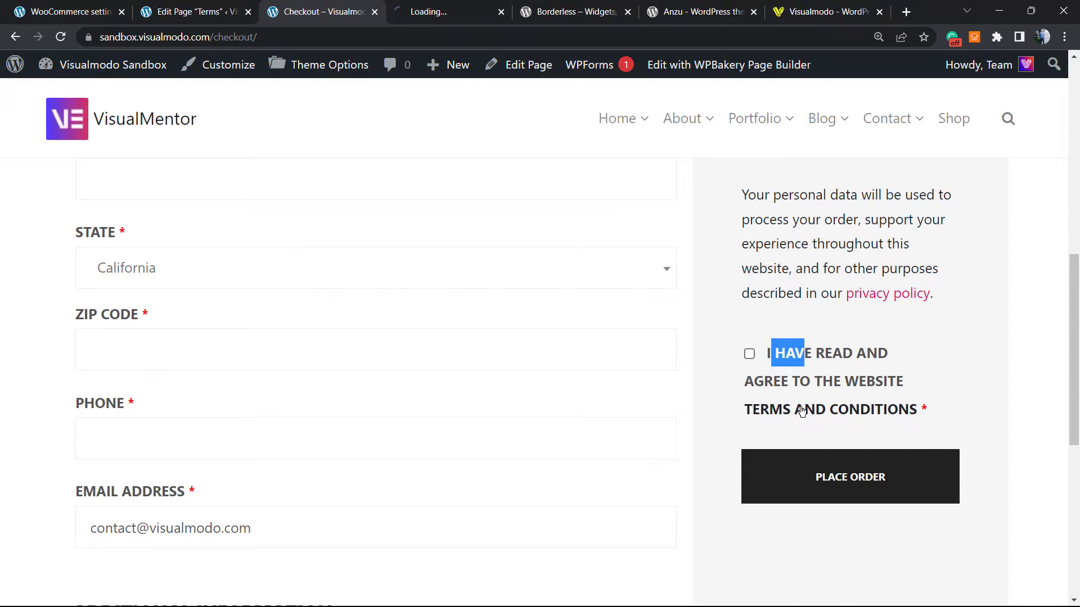
left_click(830, 409)
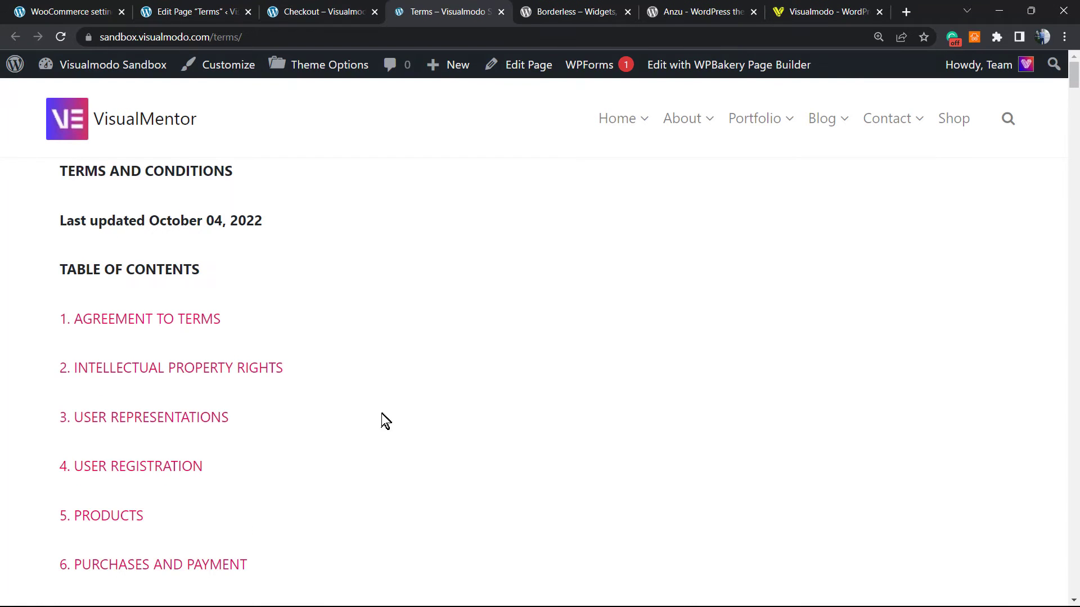
left_click(319, 12)
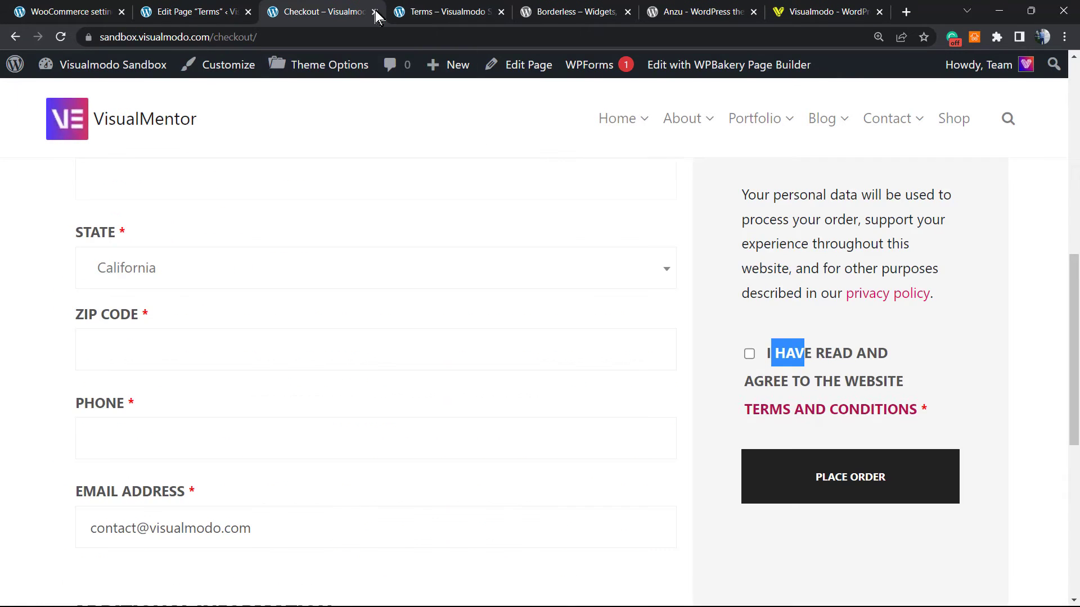
left_click(749, 353)
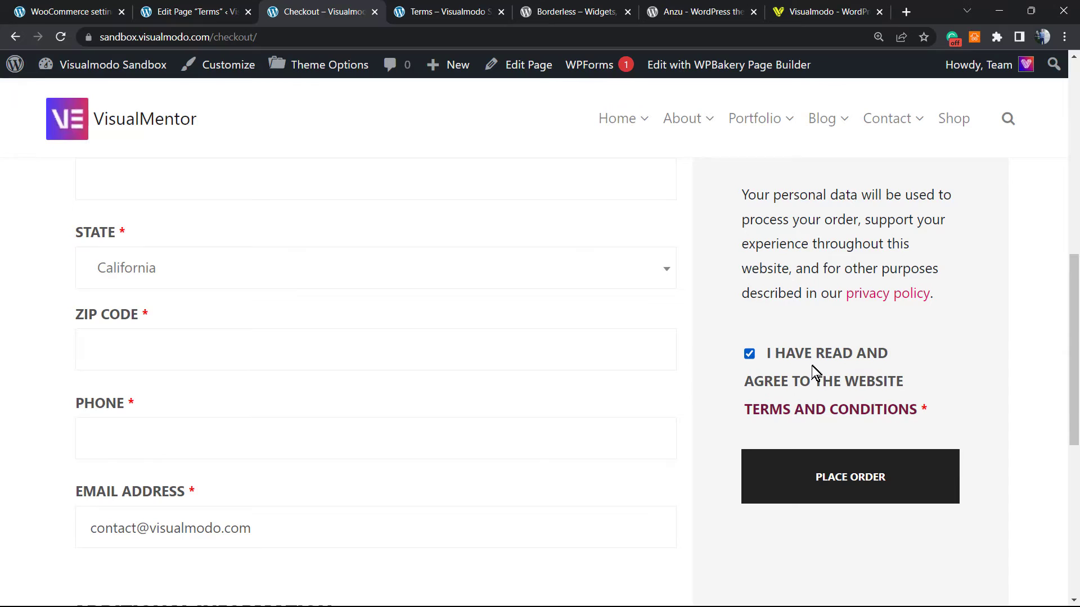
mouse_move(829, 409)
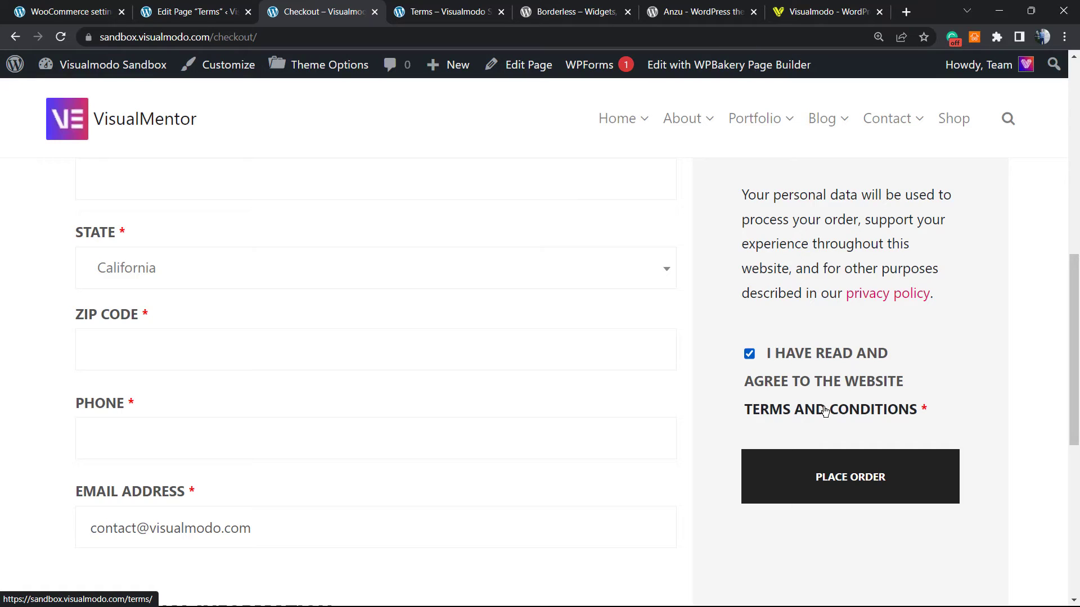
mouse_move(801, 422)
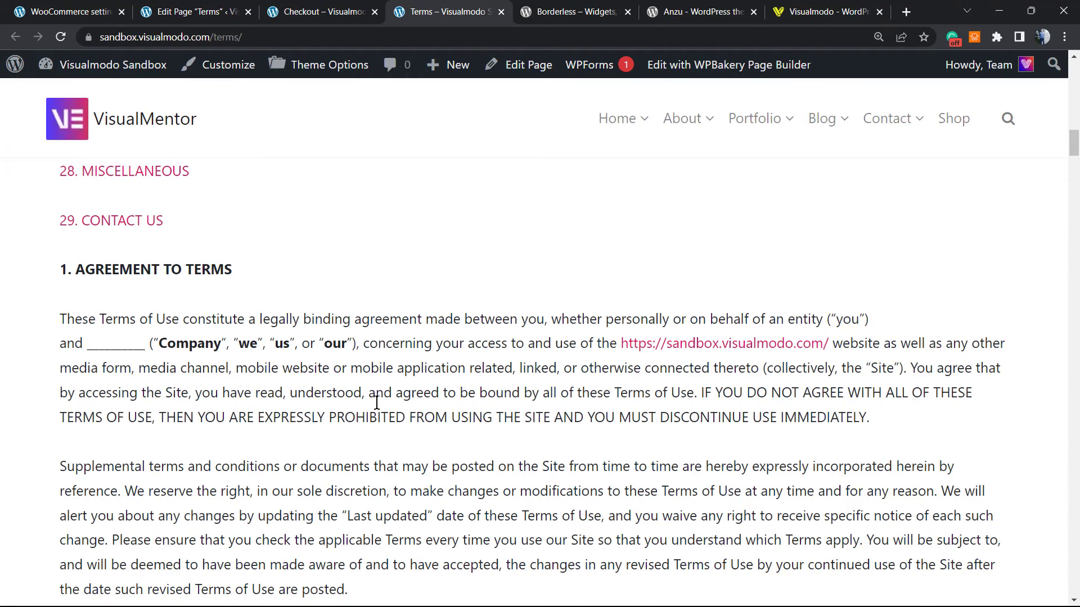
scroll("up", 3)
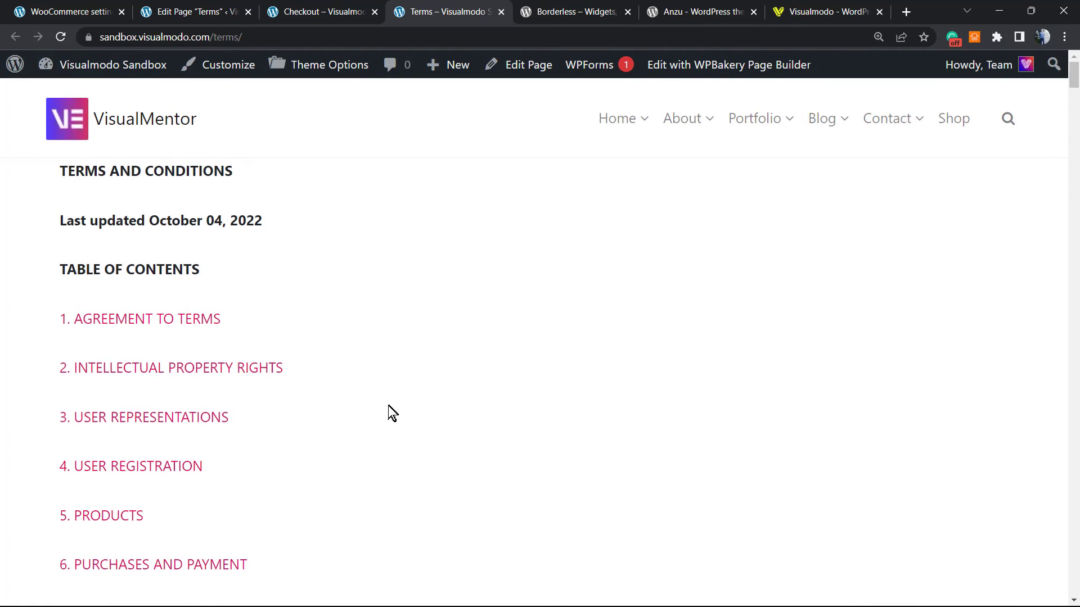
left_click(321, 11)
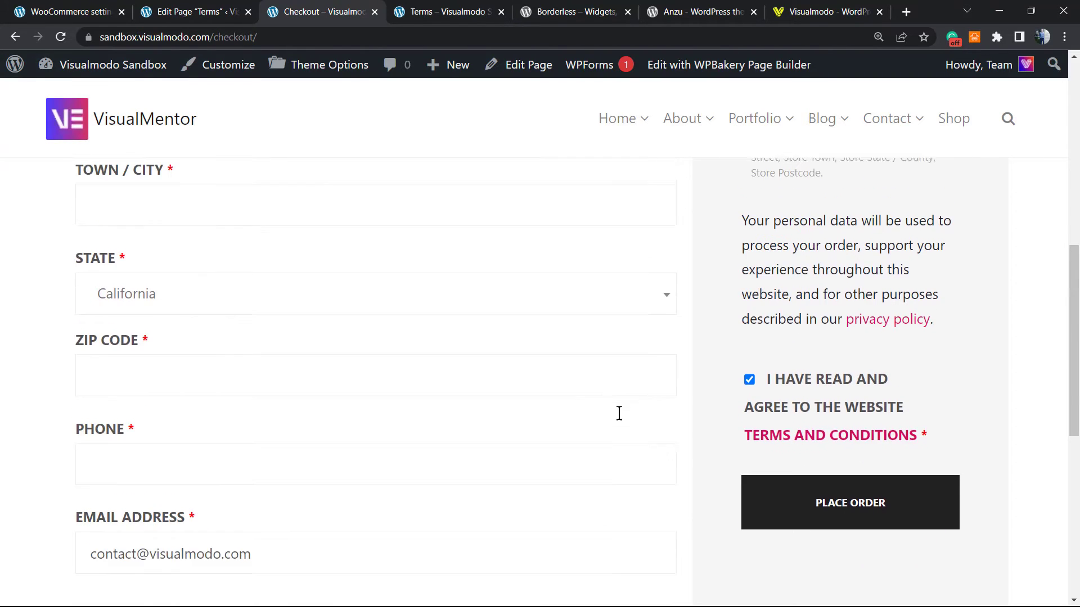
scroll("up", 3)
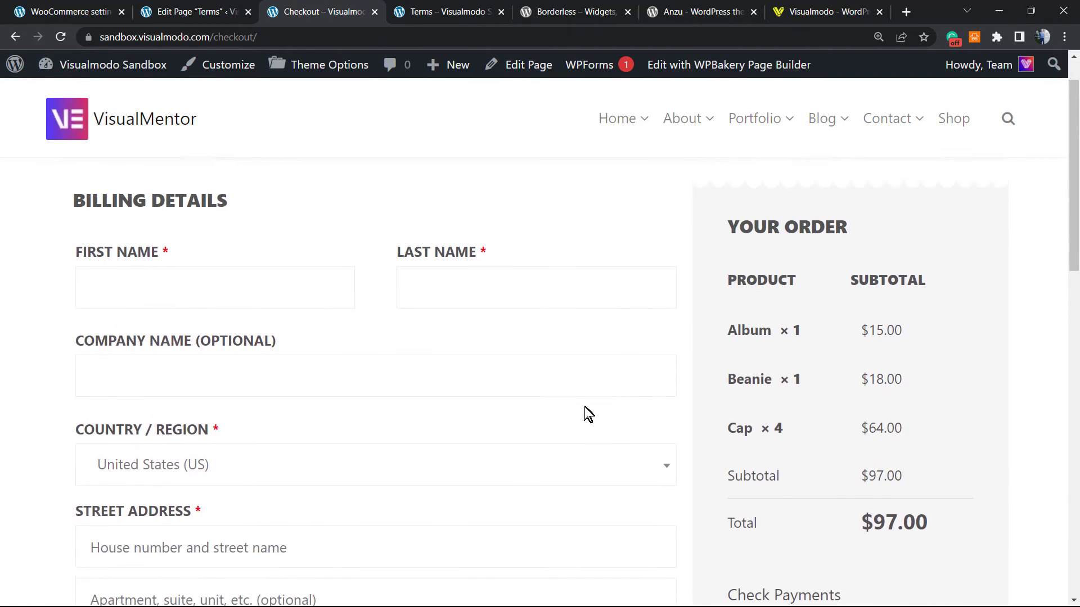
- On the Borderless plugin page, highlight words such as Widgets and Borderless in the title
left_click(575, 12)
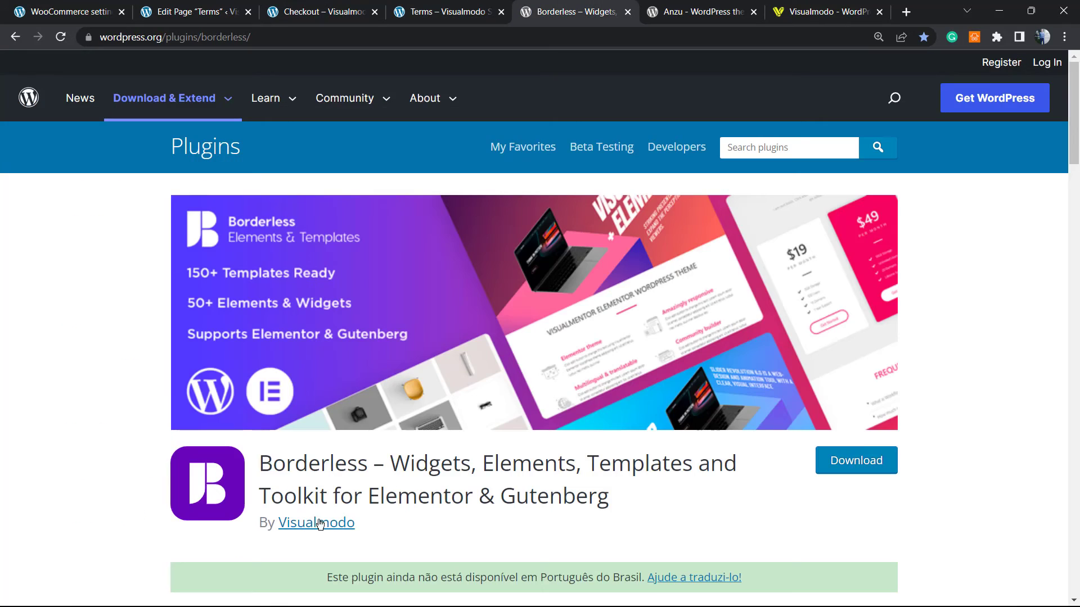
double_click(314, 463)
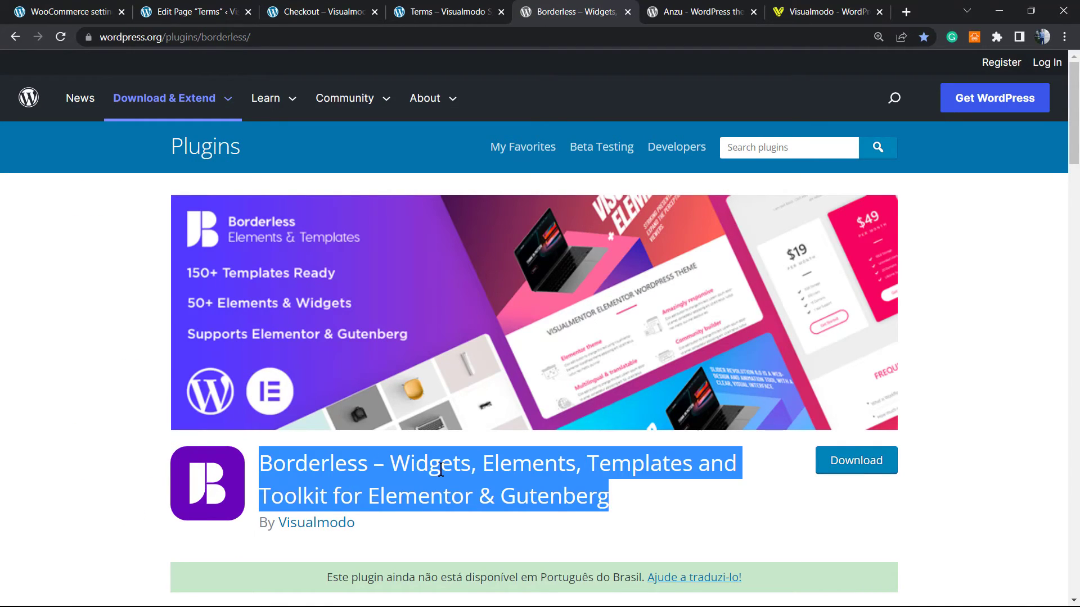
double_click(429, 463)
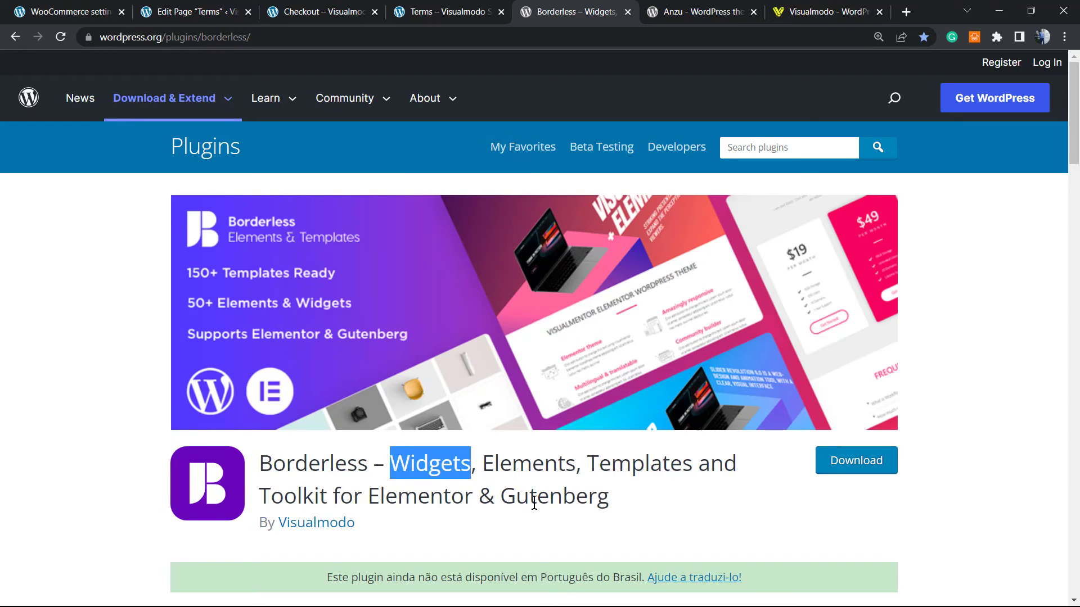
mouse_move(526, 488)
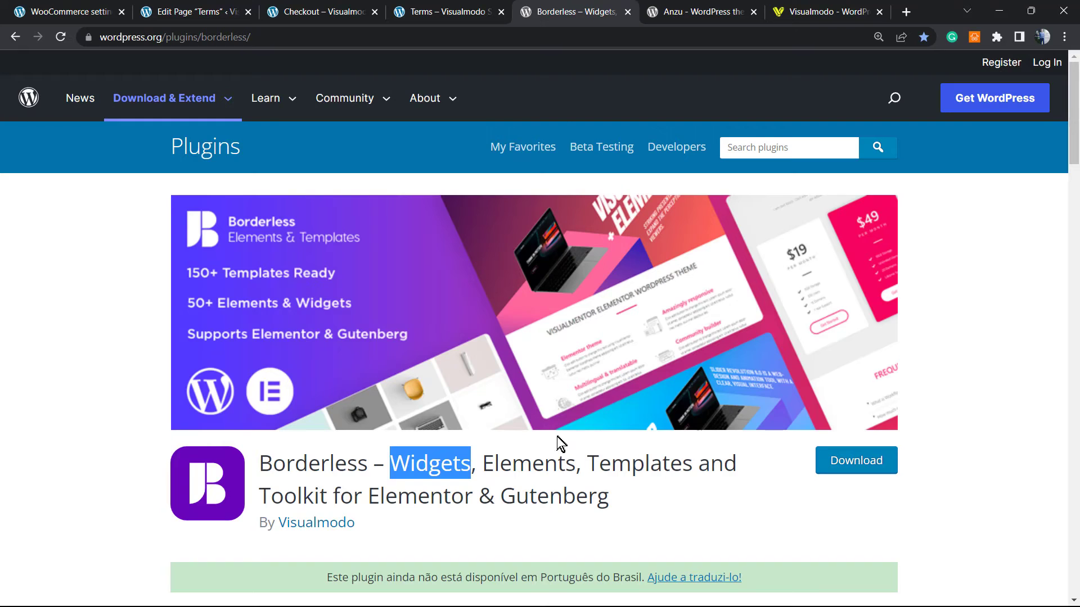
mouse_move(536, 438)
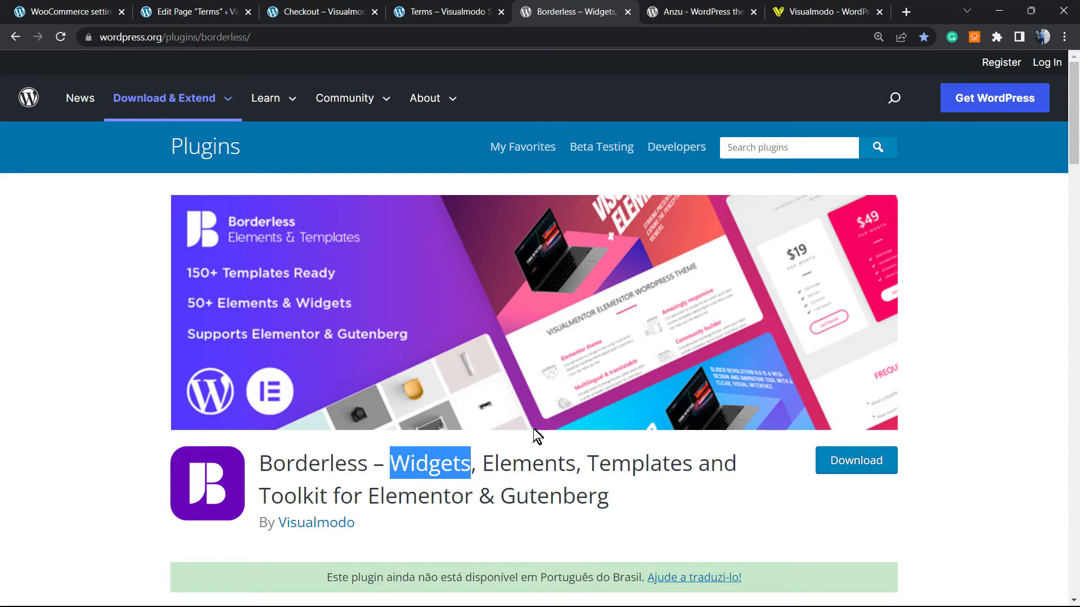
mouse_move(382, 403)
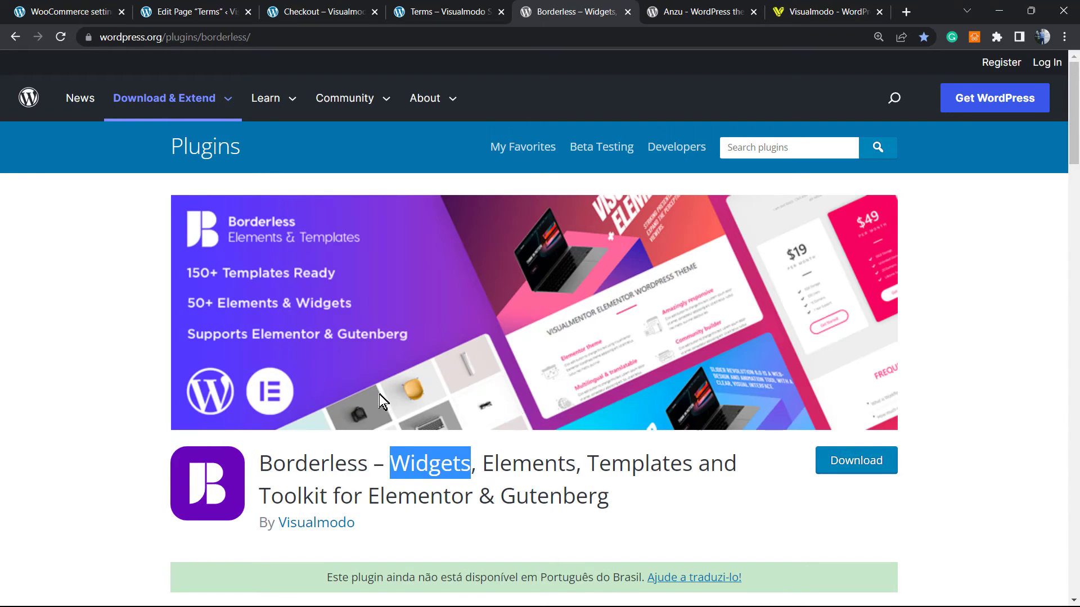
double_click(315, 463)
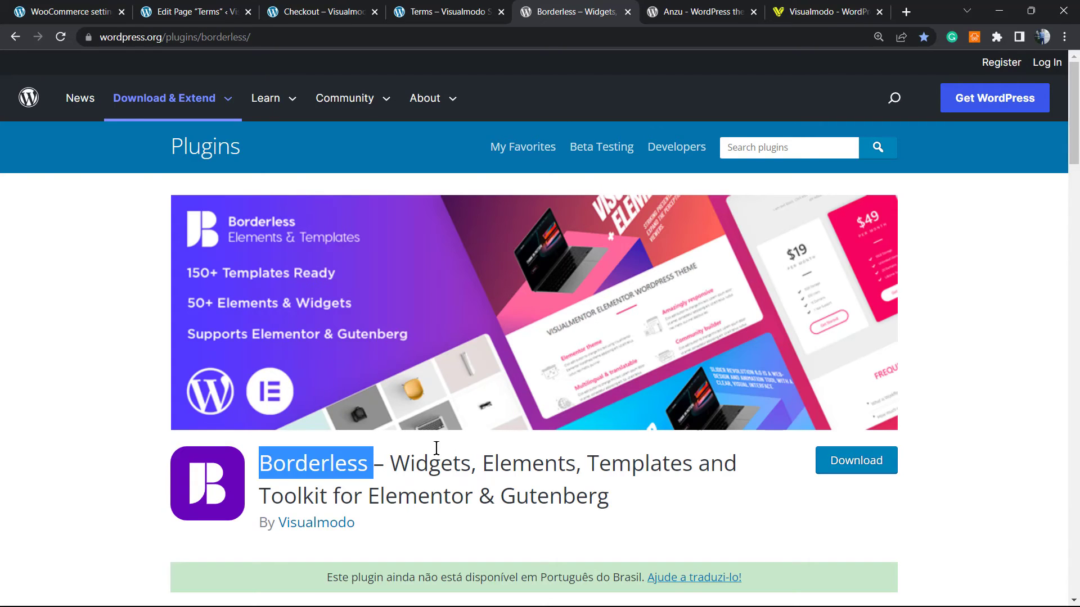
left_click(700, 12)
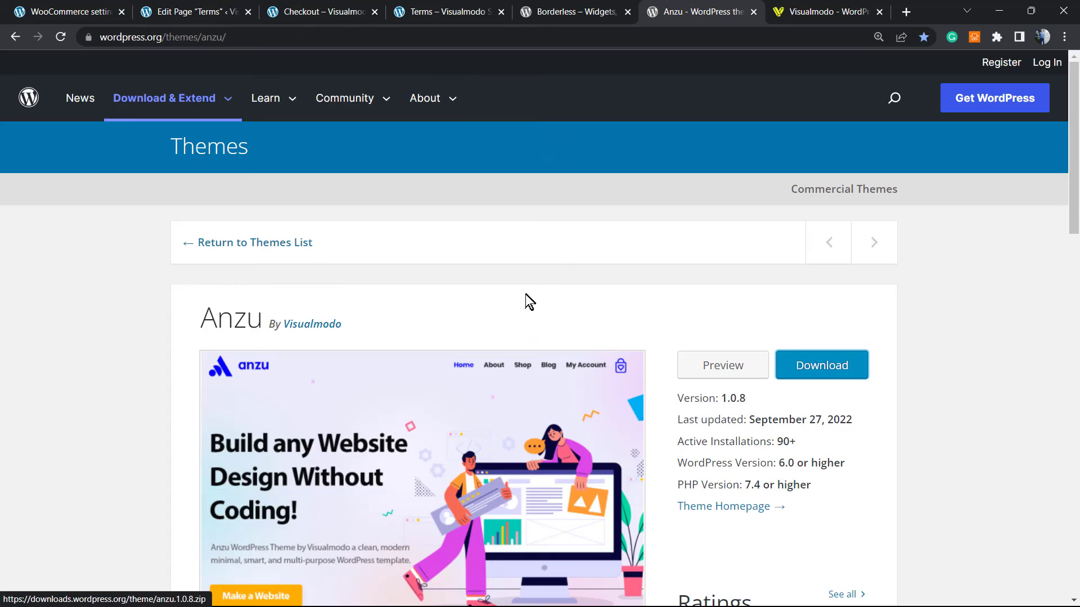
- Highlight the theme name Anzu on its WordPress.org page, then move to Visualmodo's homepage
double_click(231, 317)
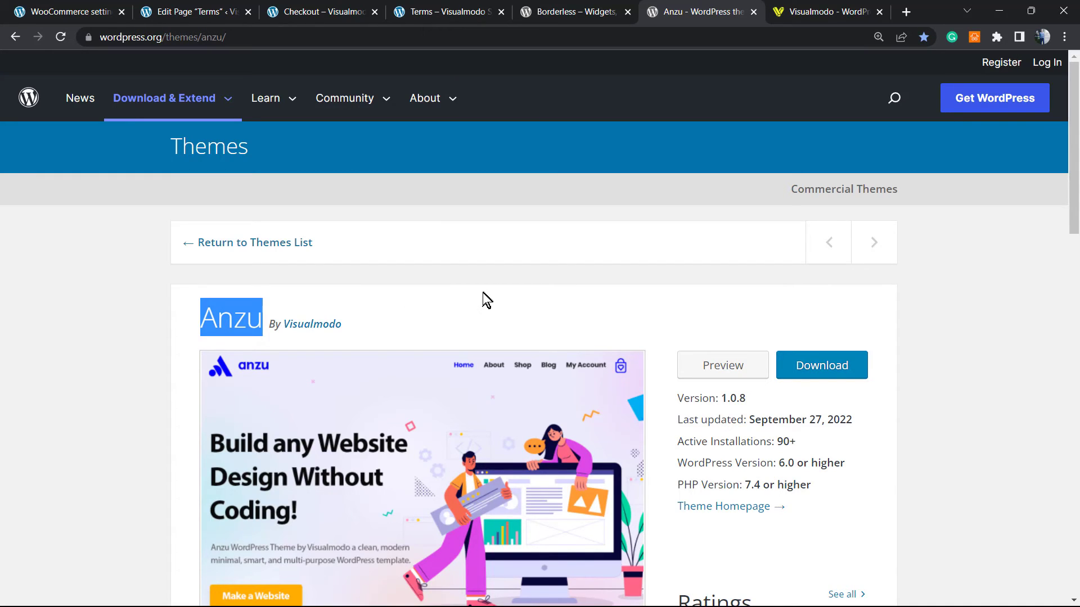
mouse_move(484, 295)
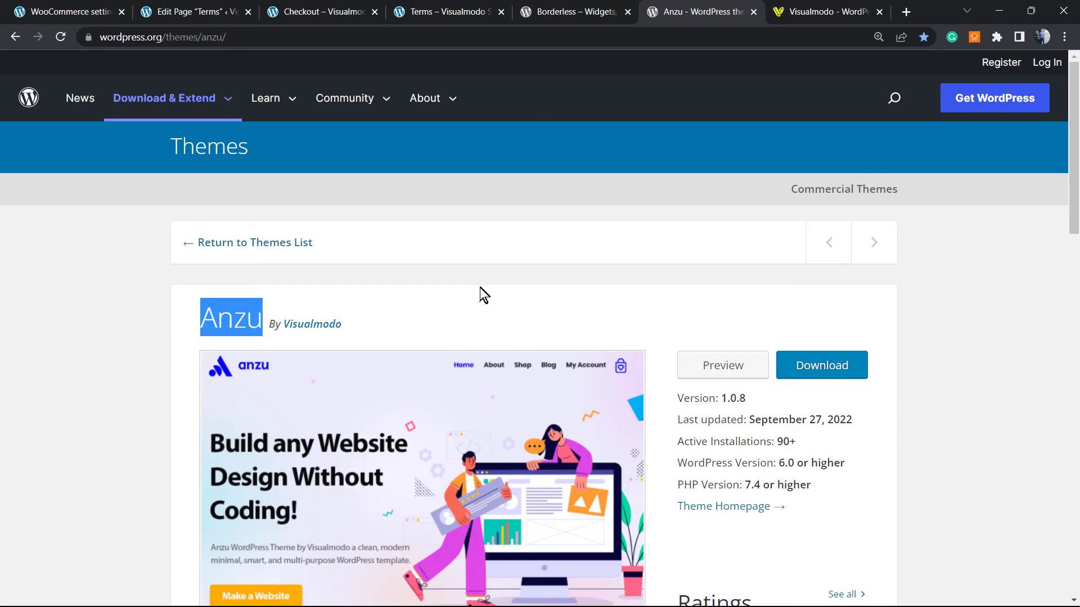
mouse_move(476, 299)
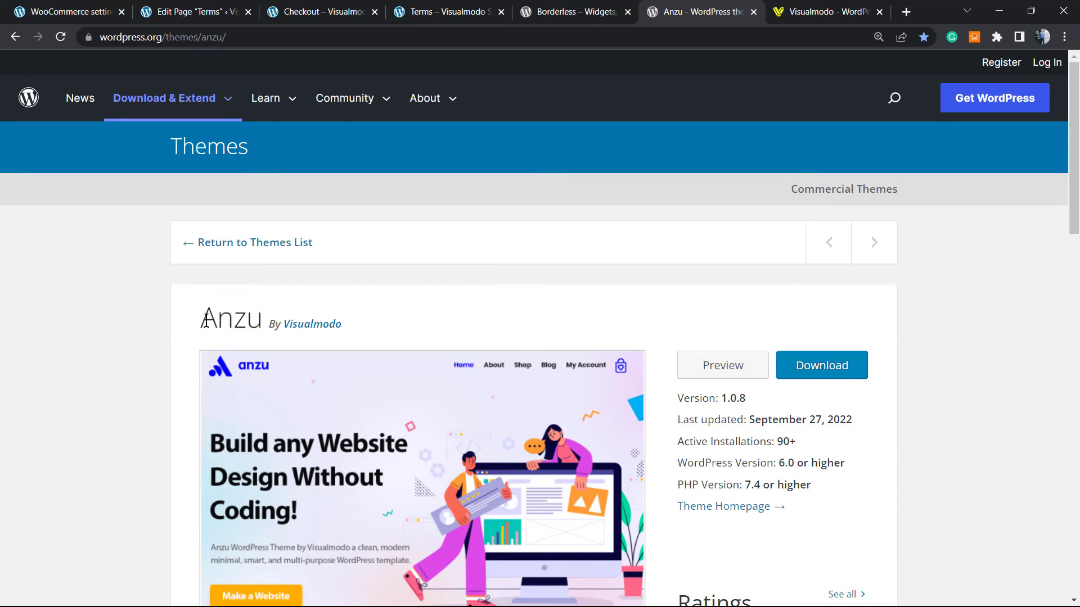
double_click(230, 319)
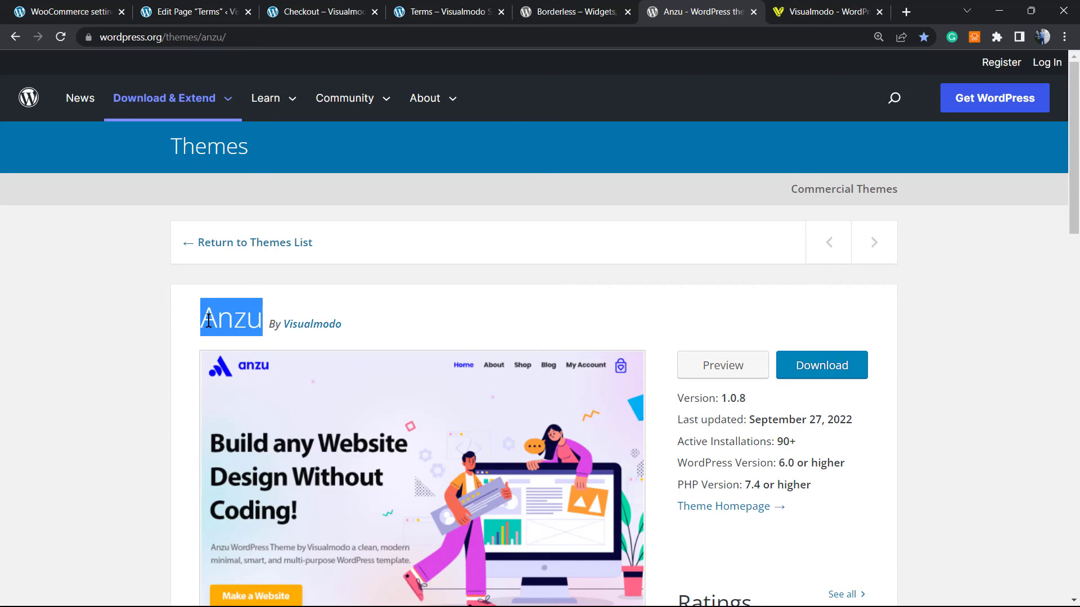
mouse_move(488, 313)
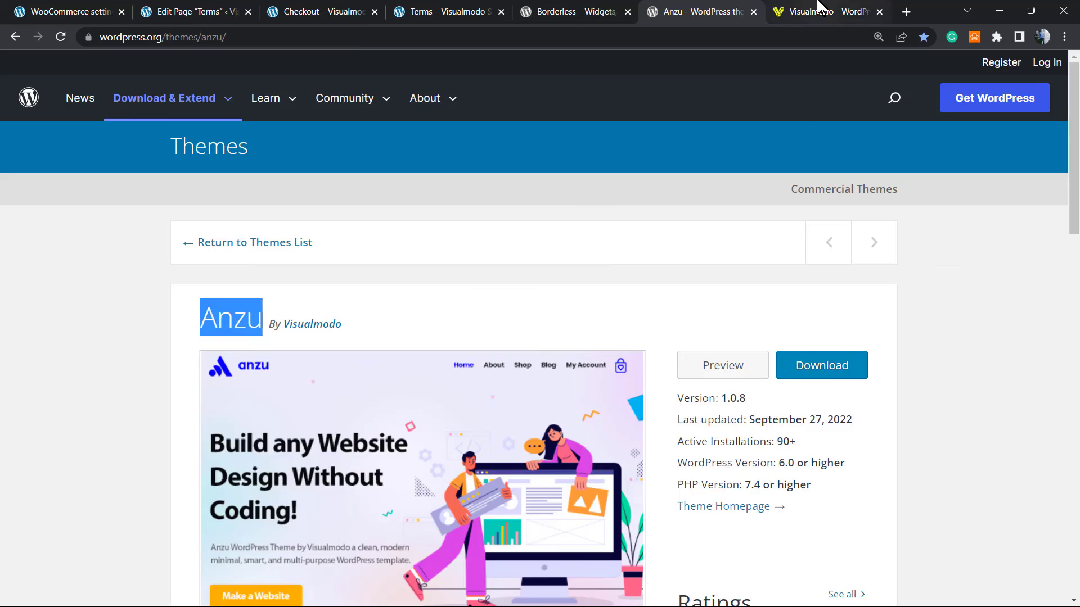
left_click(826, 12)
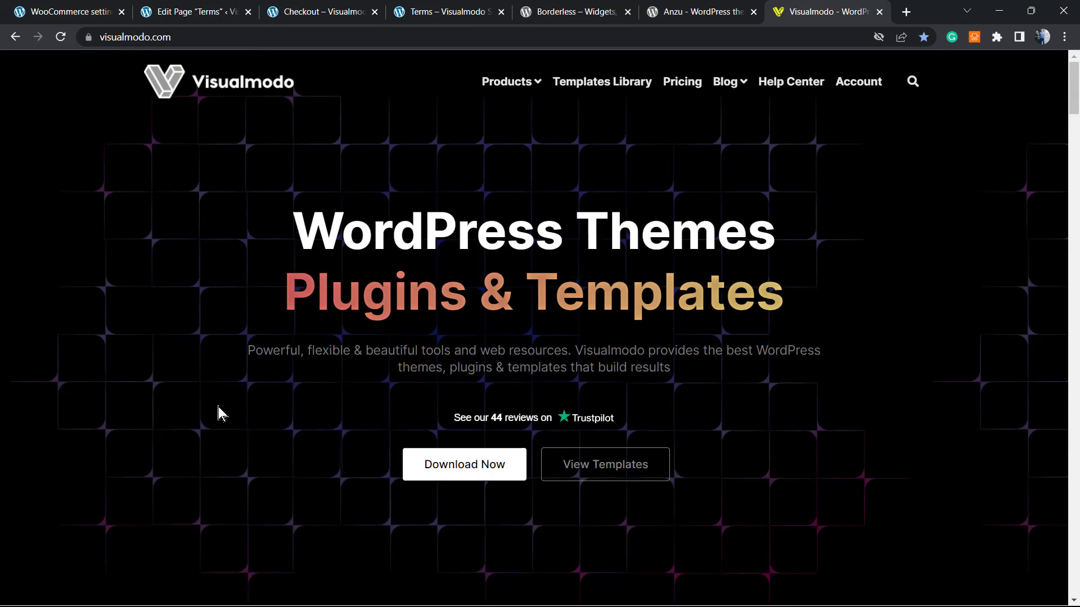
mouse_move(267, 475)
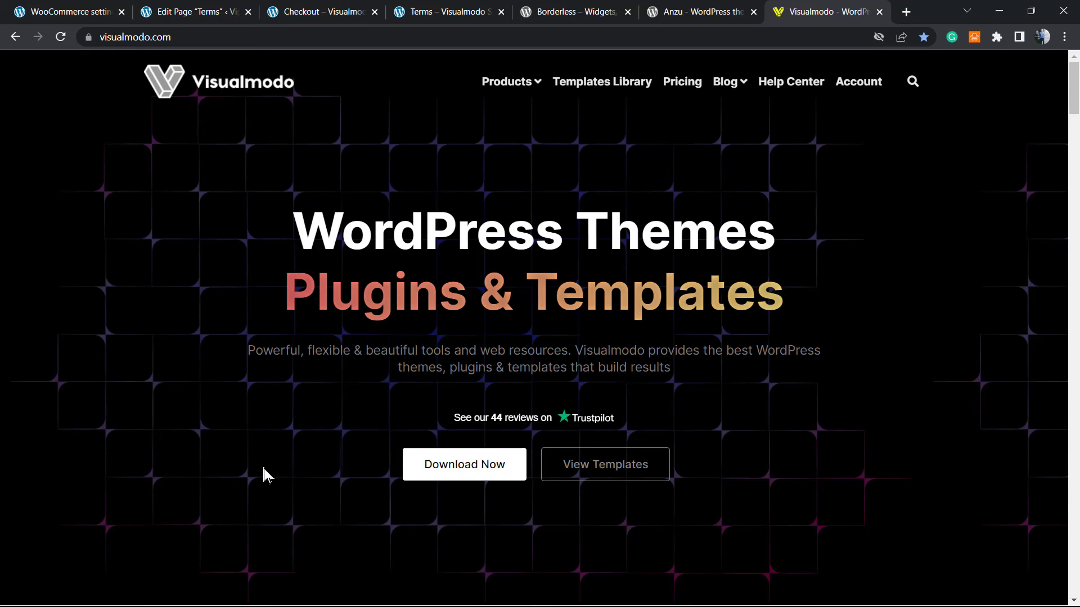
mouse_move(279, 454)
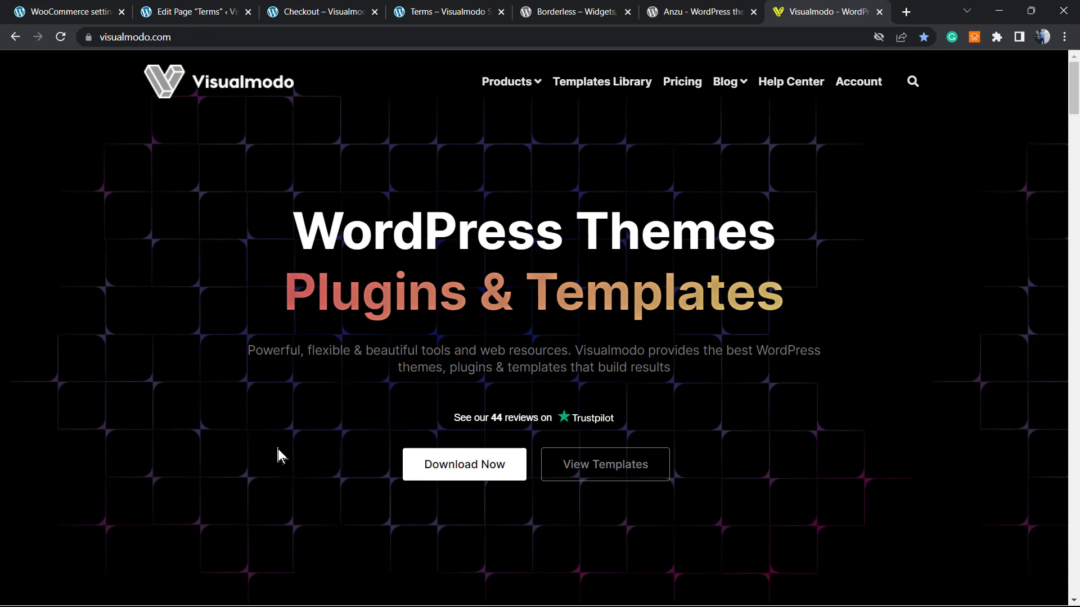
mouse_move(601, 81)
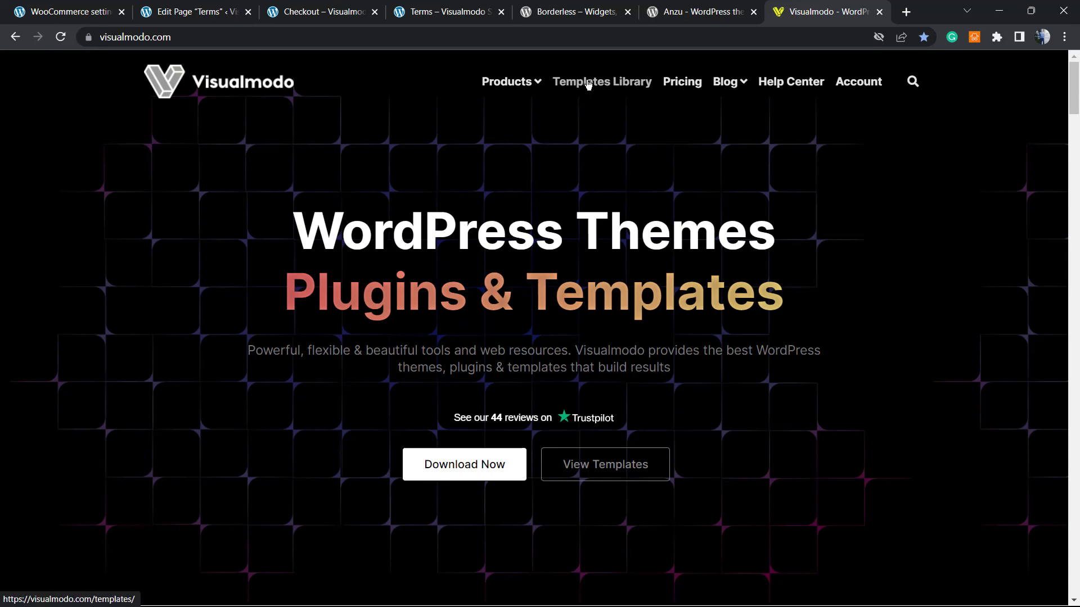
- Open Visualmodo's Templates Library and scroll through templates like Bakery, Lawyer, Hairdresser and Perfume Store
left_click(602, 81)
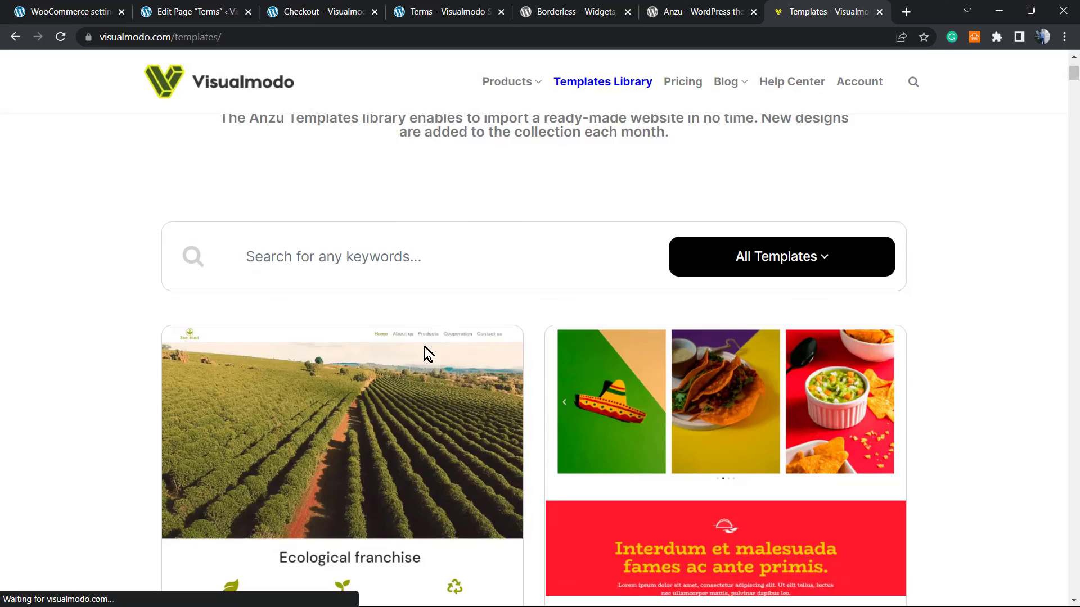
scroll("down", 3)
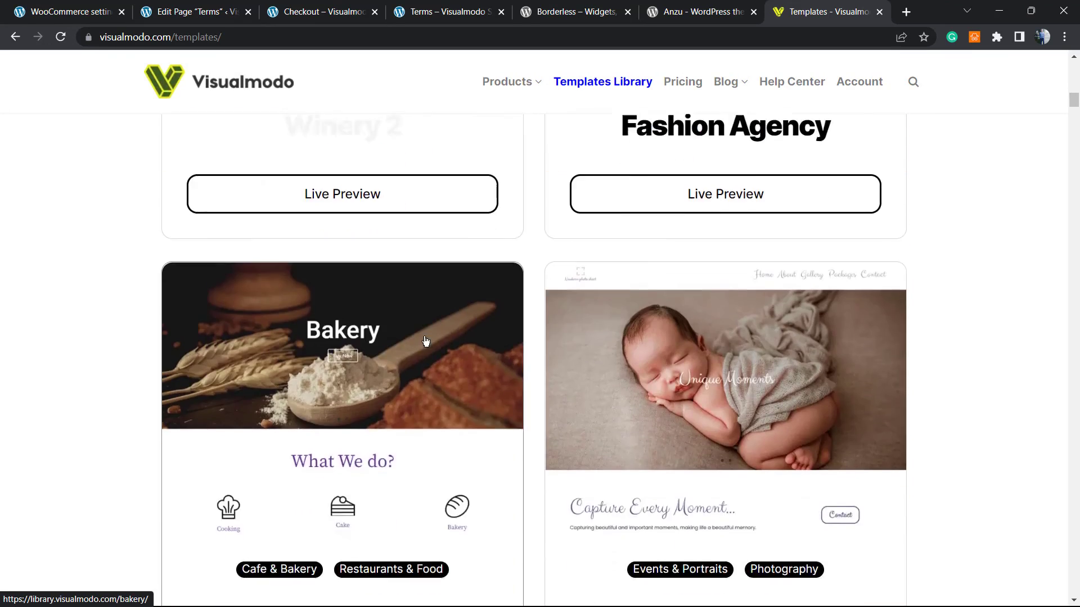
scroll("down", 3)
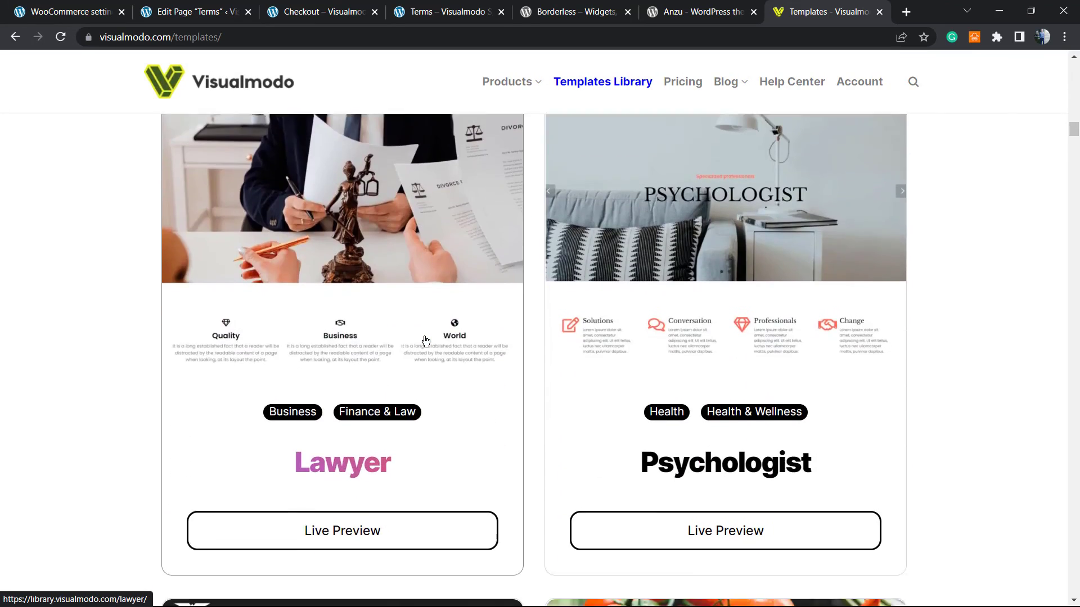
scroll("down", 3)
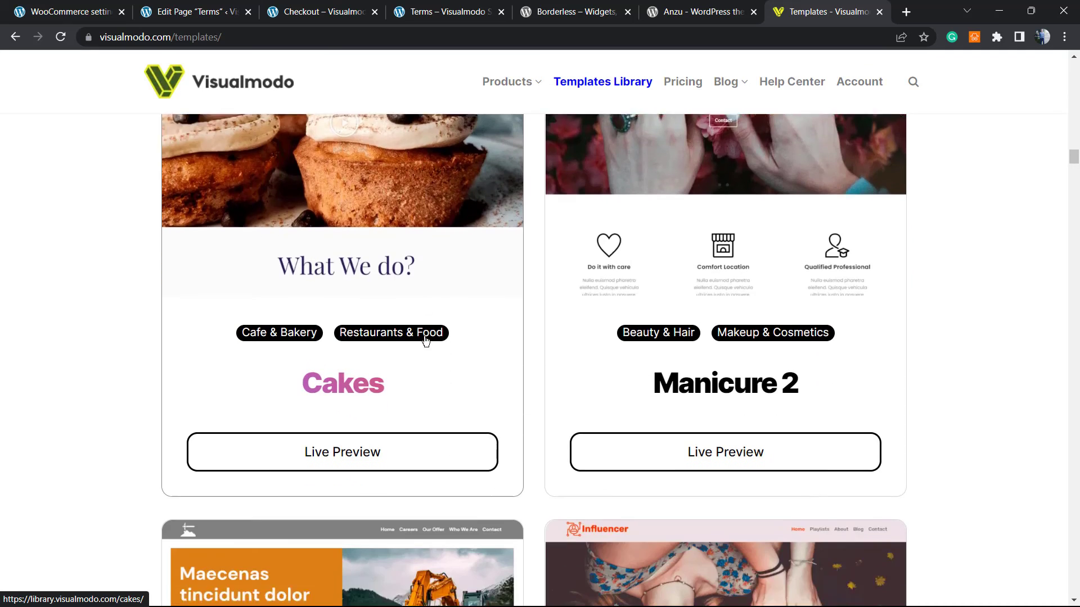
scroll("down", 3)
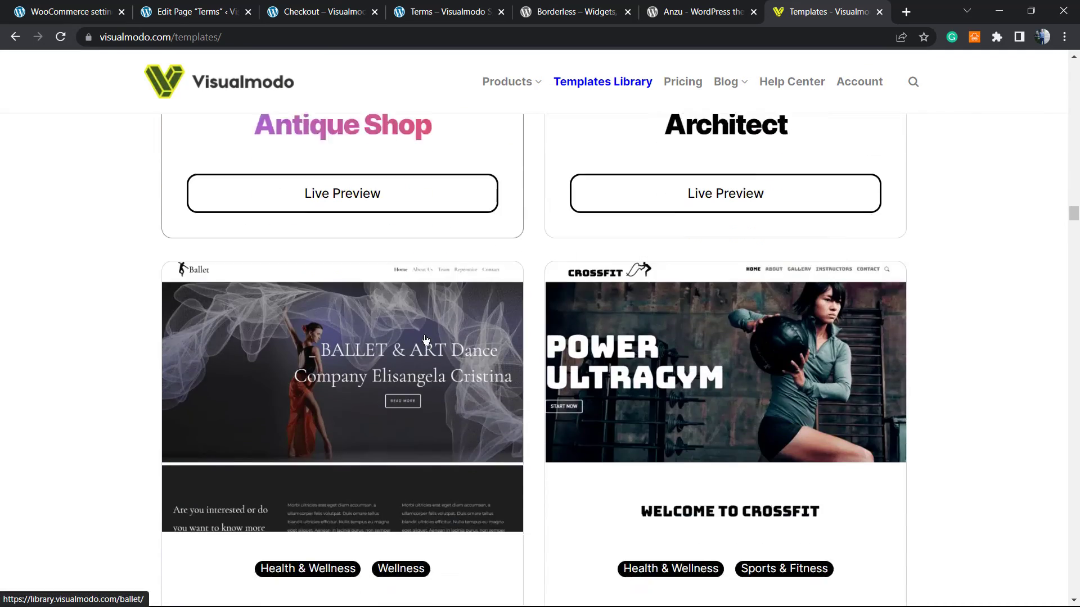
scroll("down", 3)
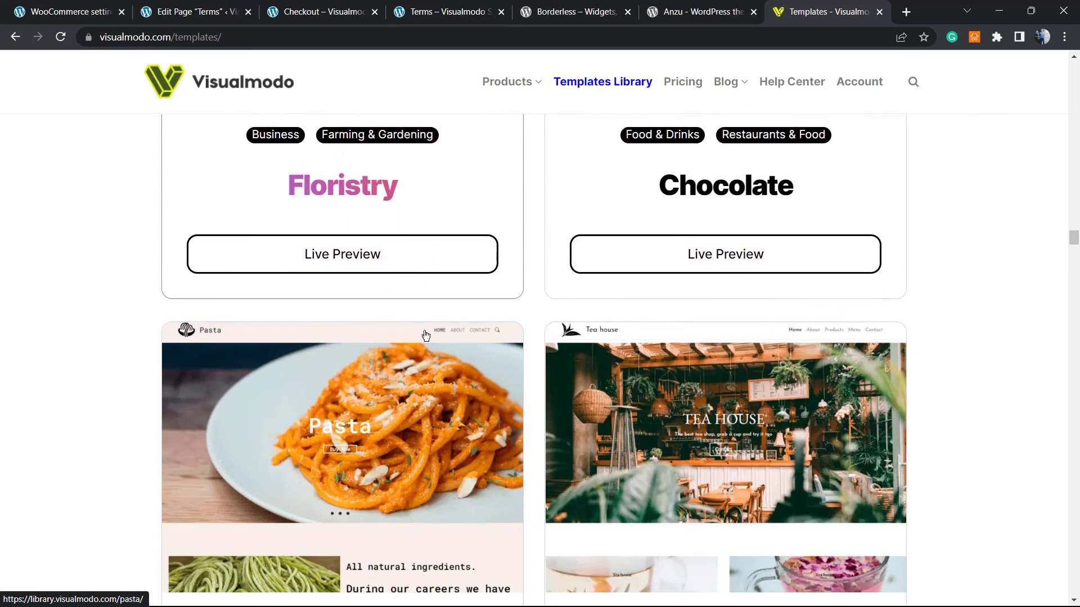
scroll("down", 3)
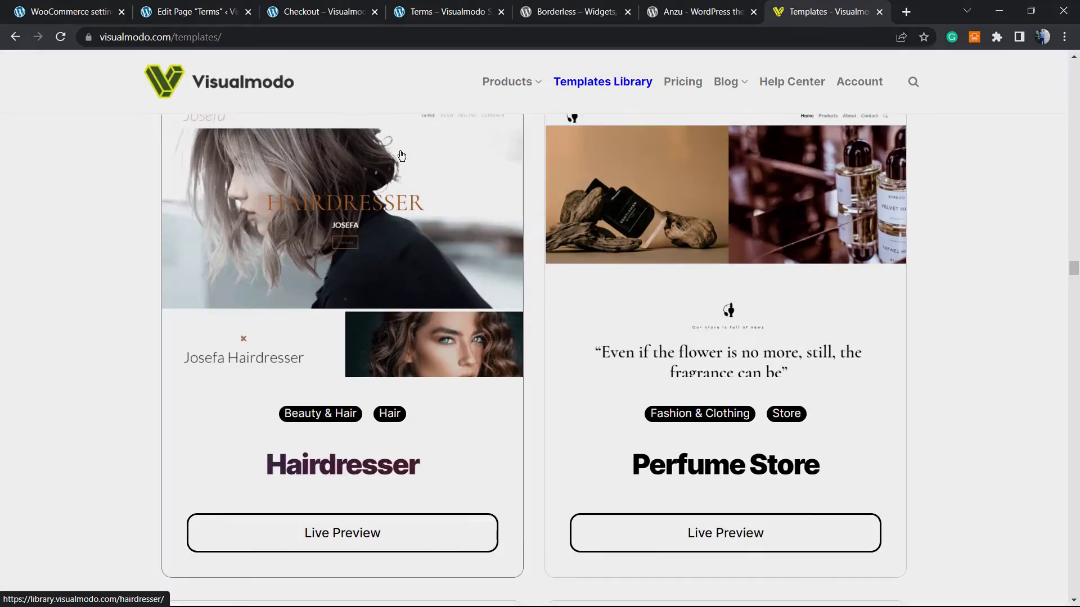